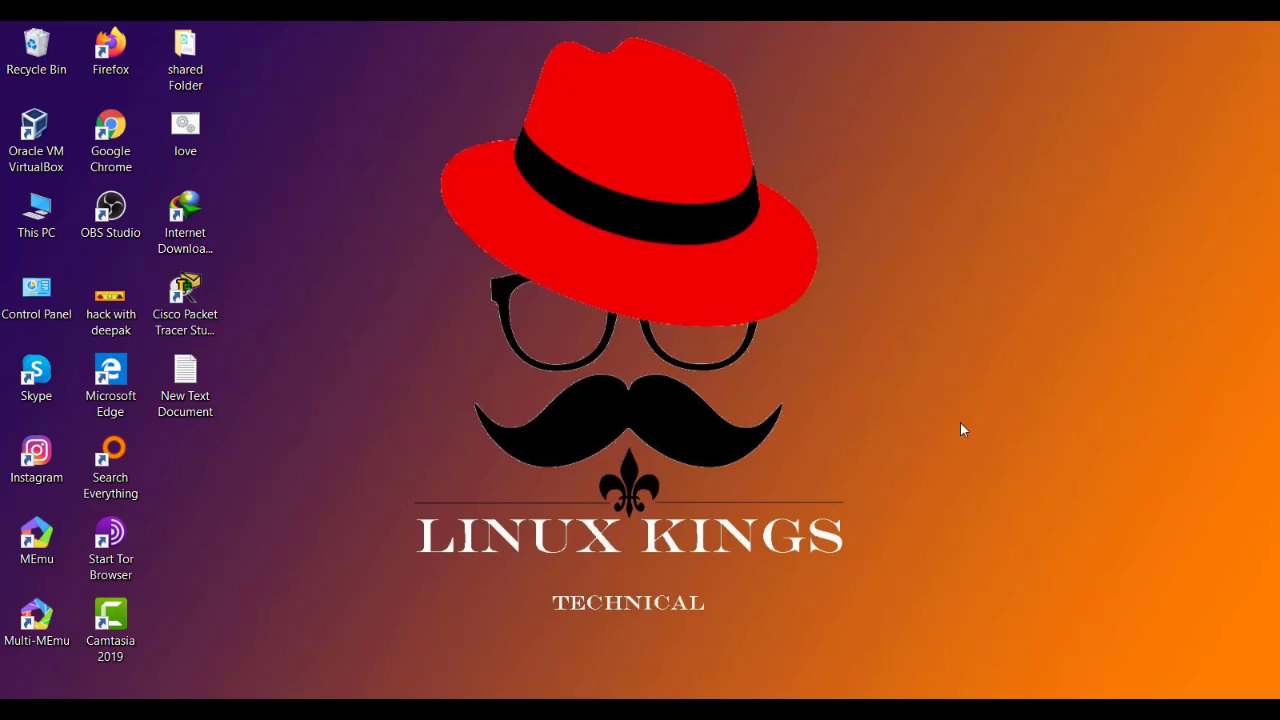
mouse_move(587, 150)
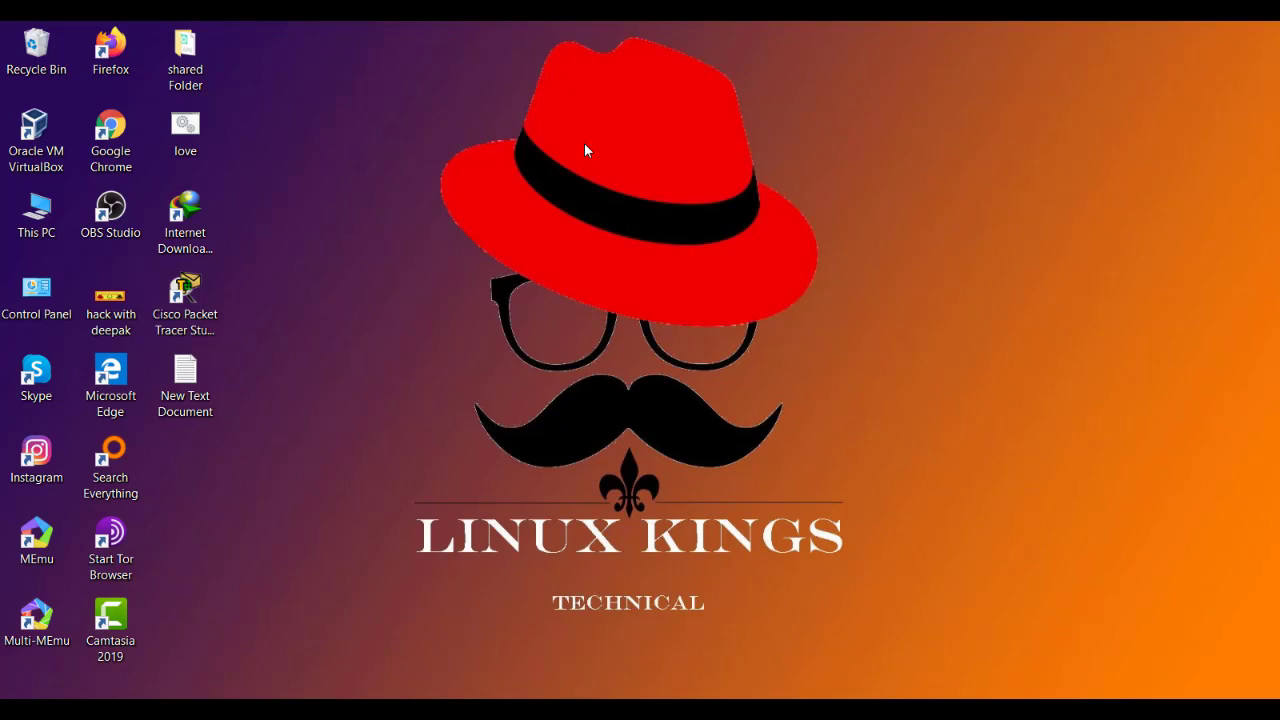
Step: Start 'linux 5 redhat' in VirtualBox, review the VERR_NEM_VM_CREATE_FAILED details, and dismiss
click(37, 140)
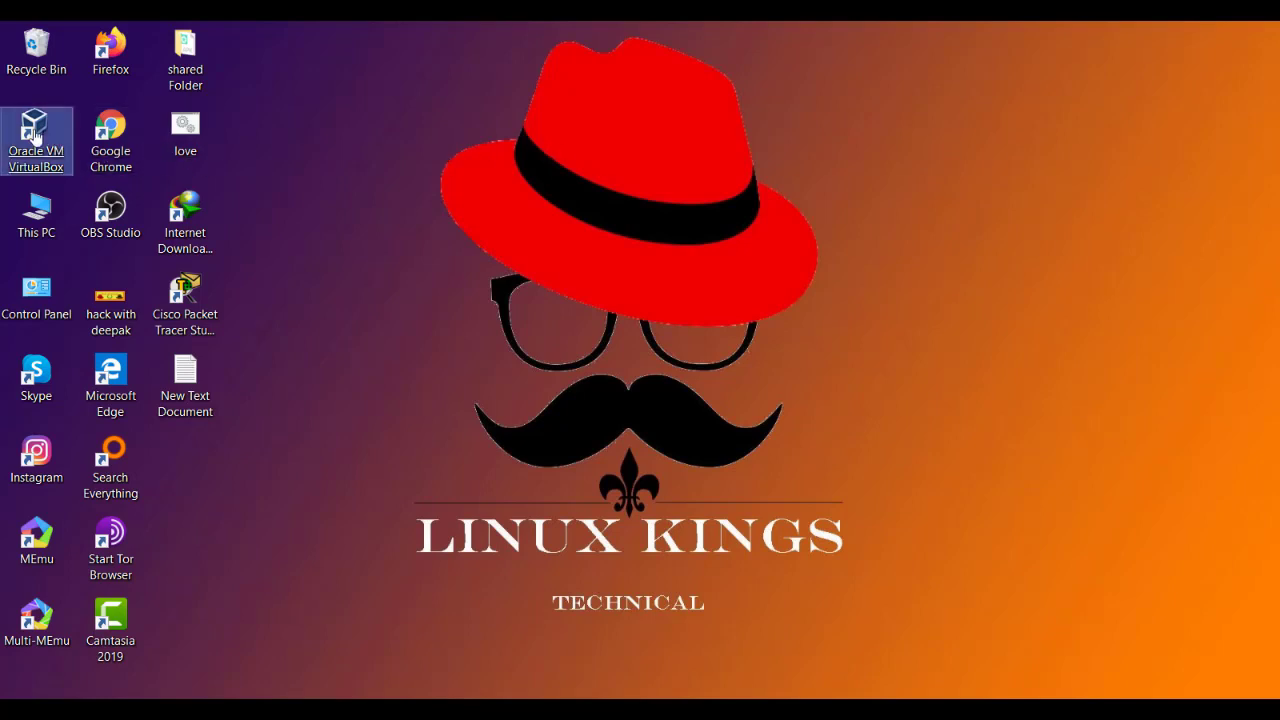
double_click(37, 120)
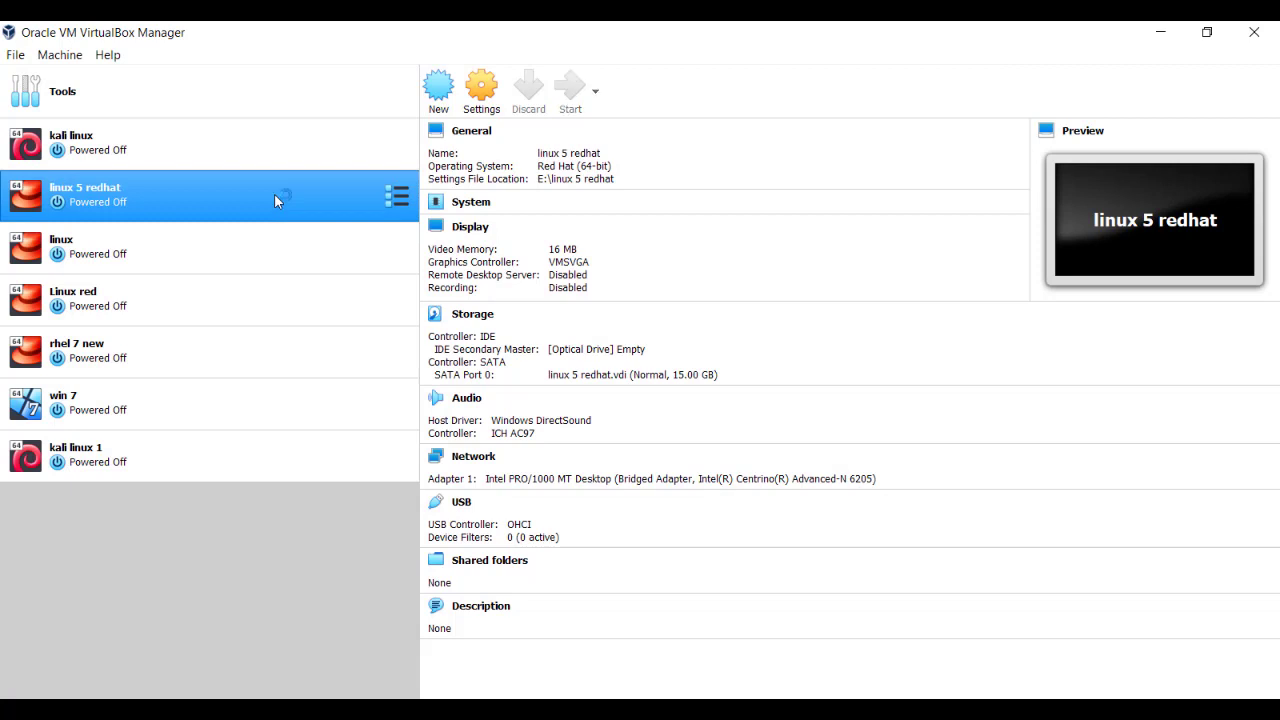
click(570, 90)
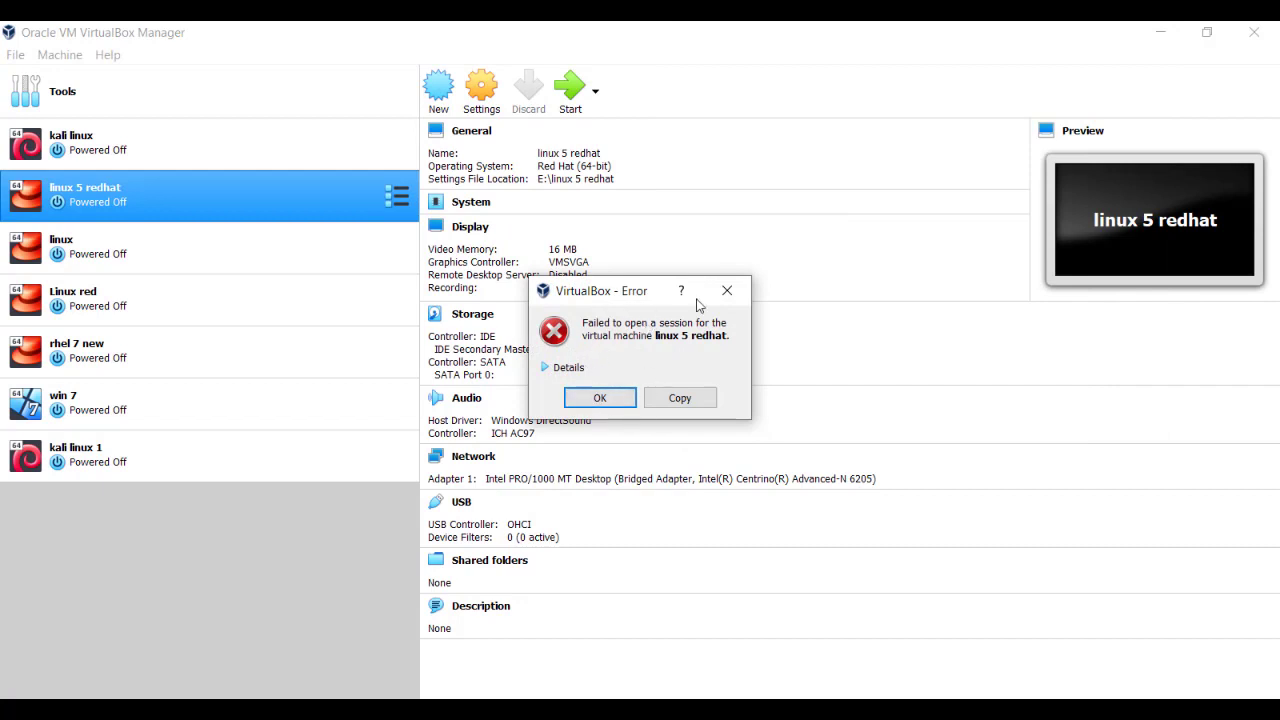
mouse_move(648, 378)
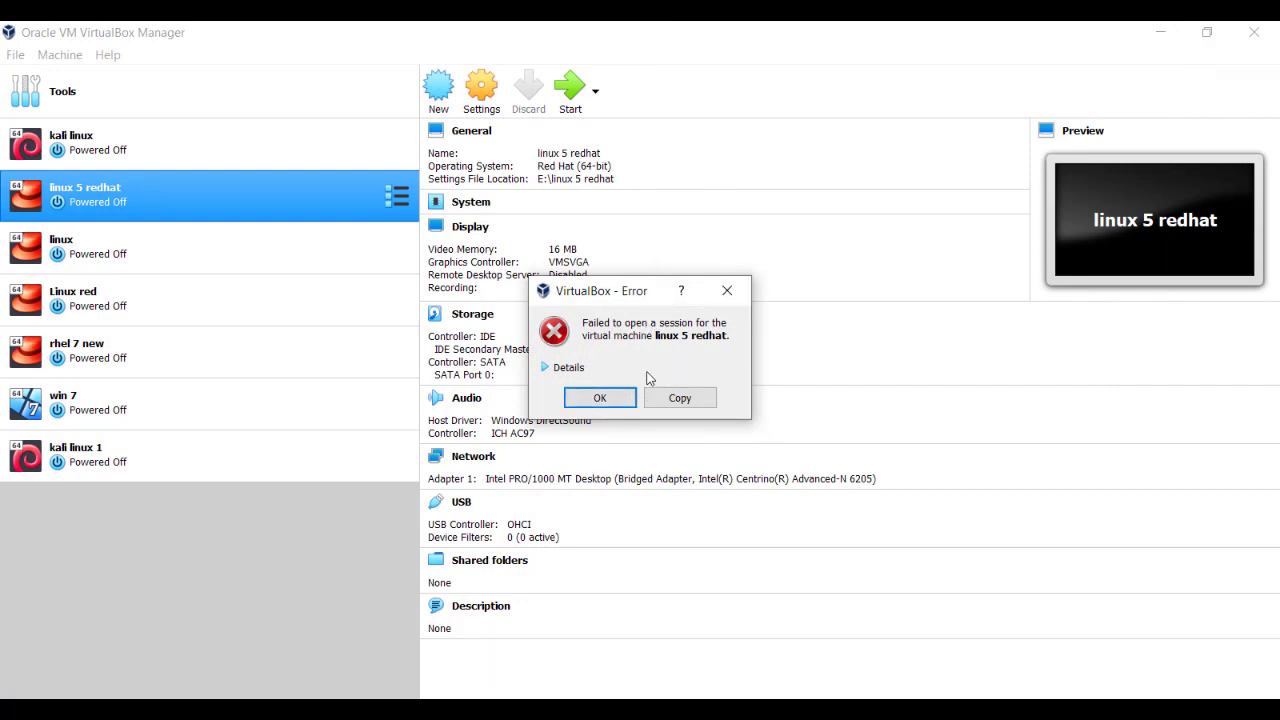
click(567, 367)
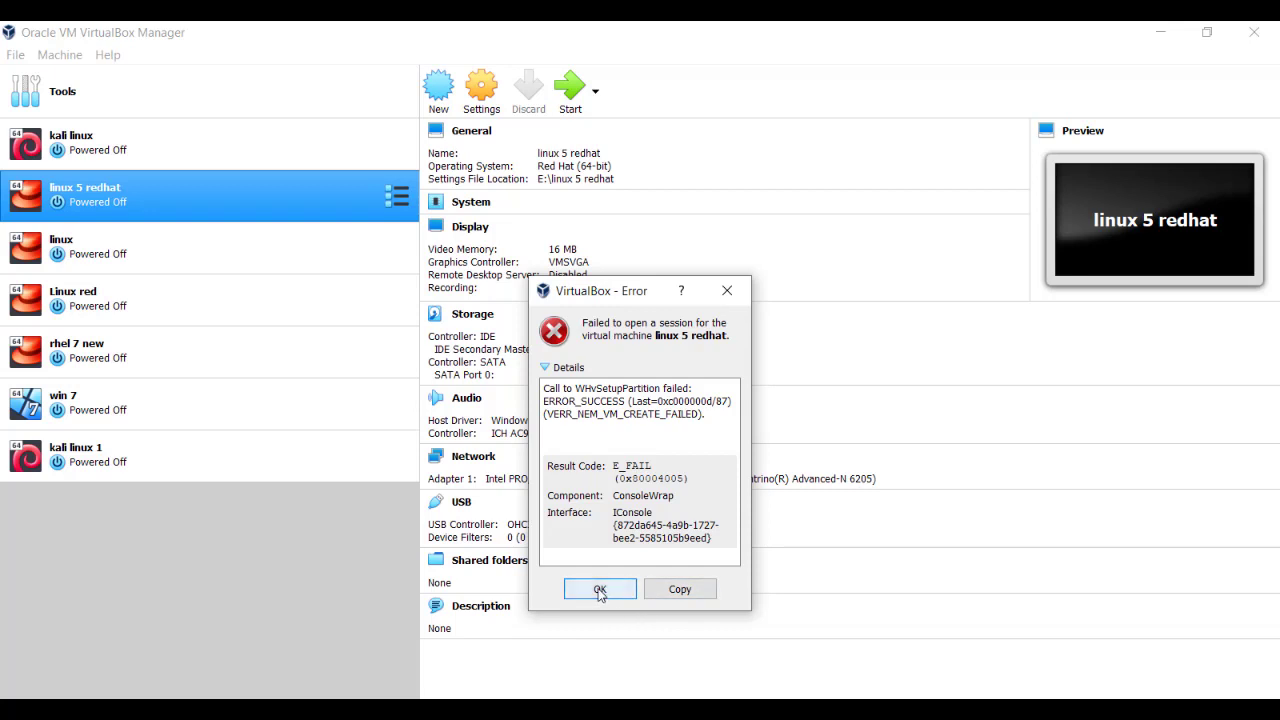
click(599, 589)
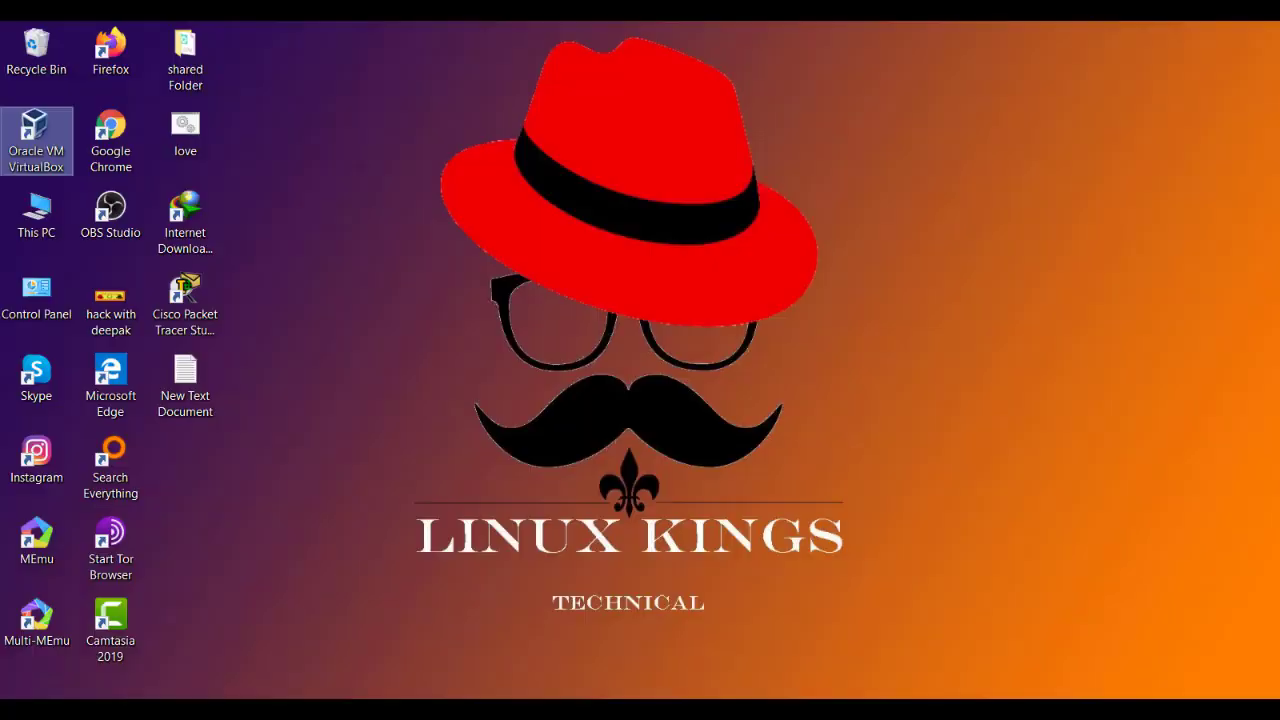
mouse_move(627, 330)
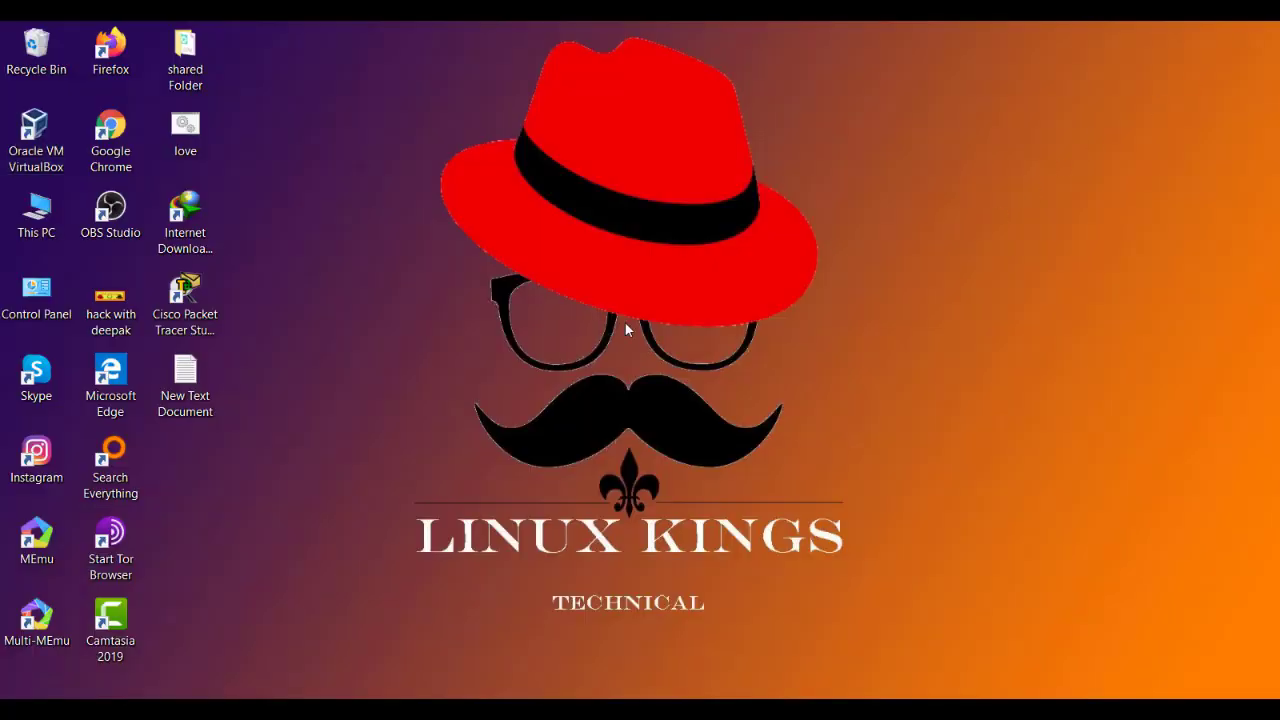
Step: Open Control Panel's Programs section and show the 'Turn Windows features on or off' list
click(15, 710)
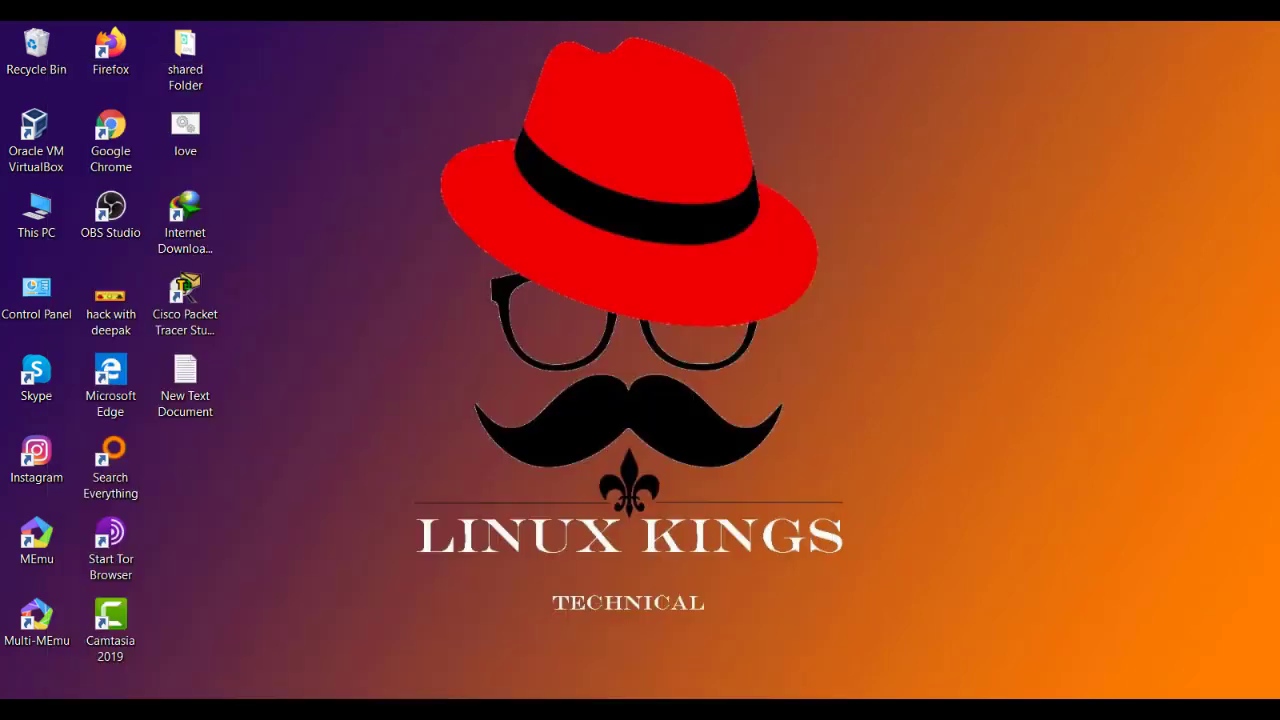
double_click(36, 297)
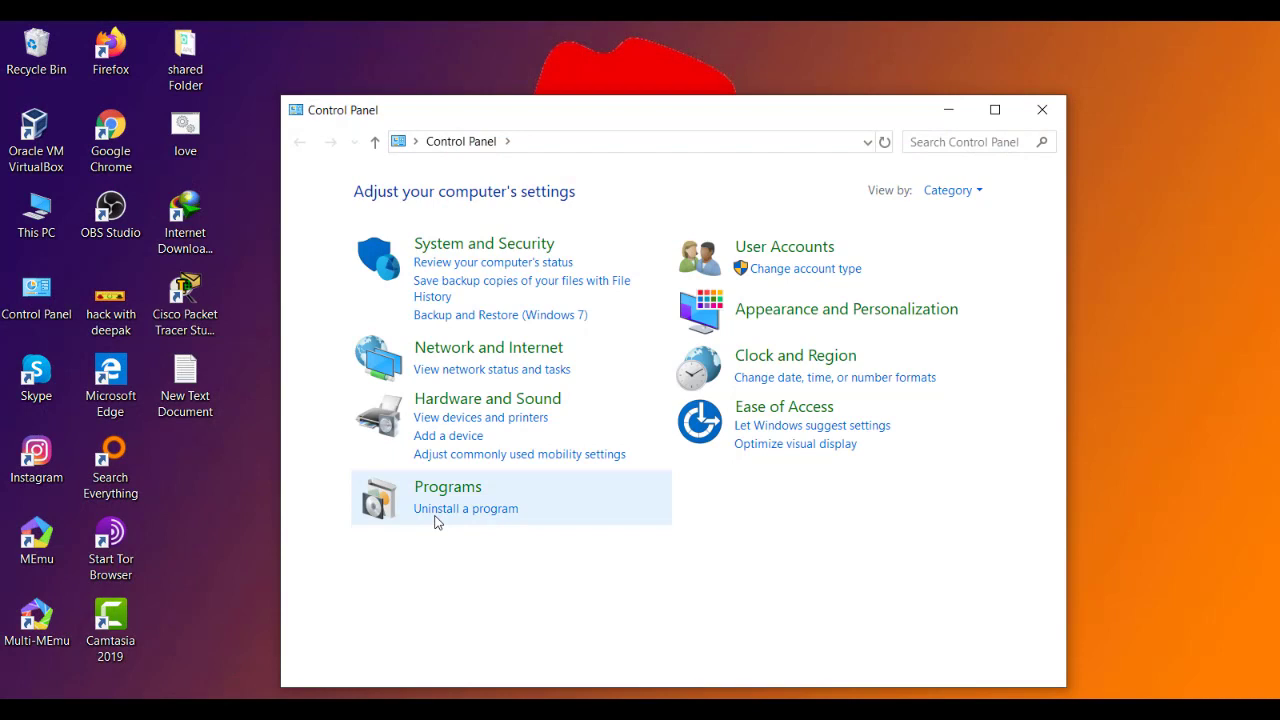
click(447, 486)
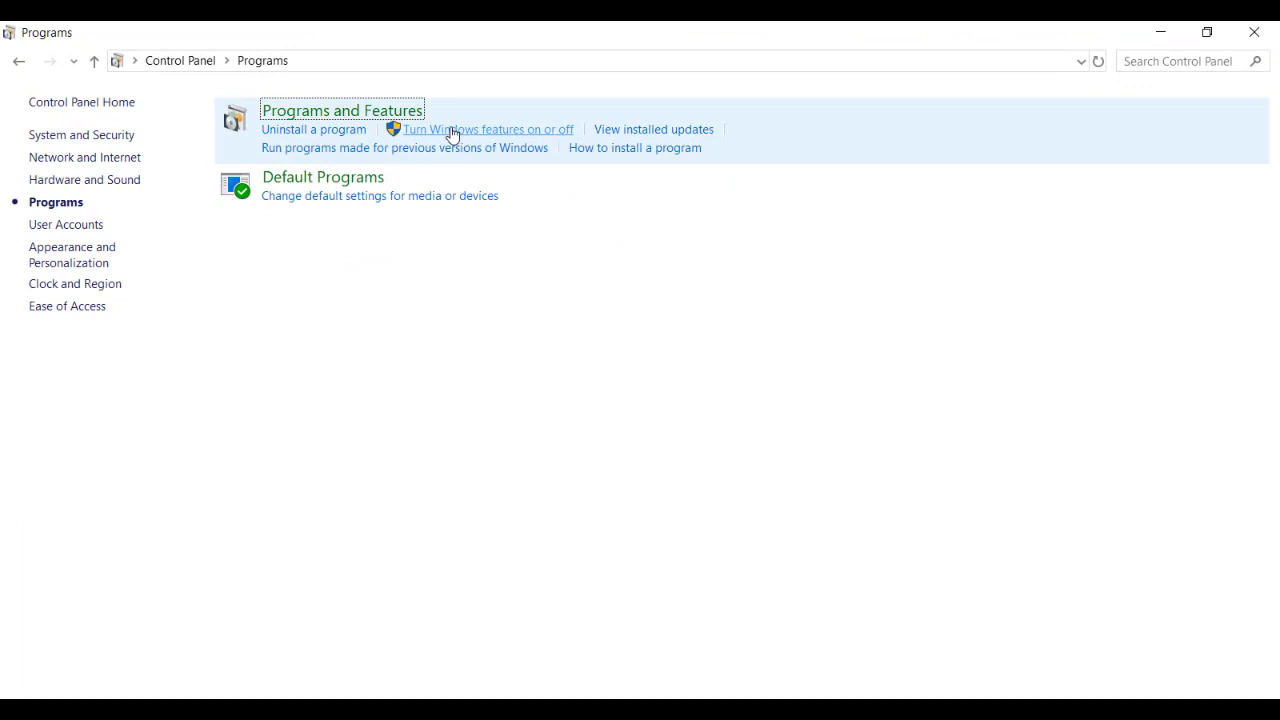
mouse_move(500, 132)
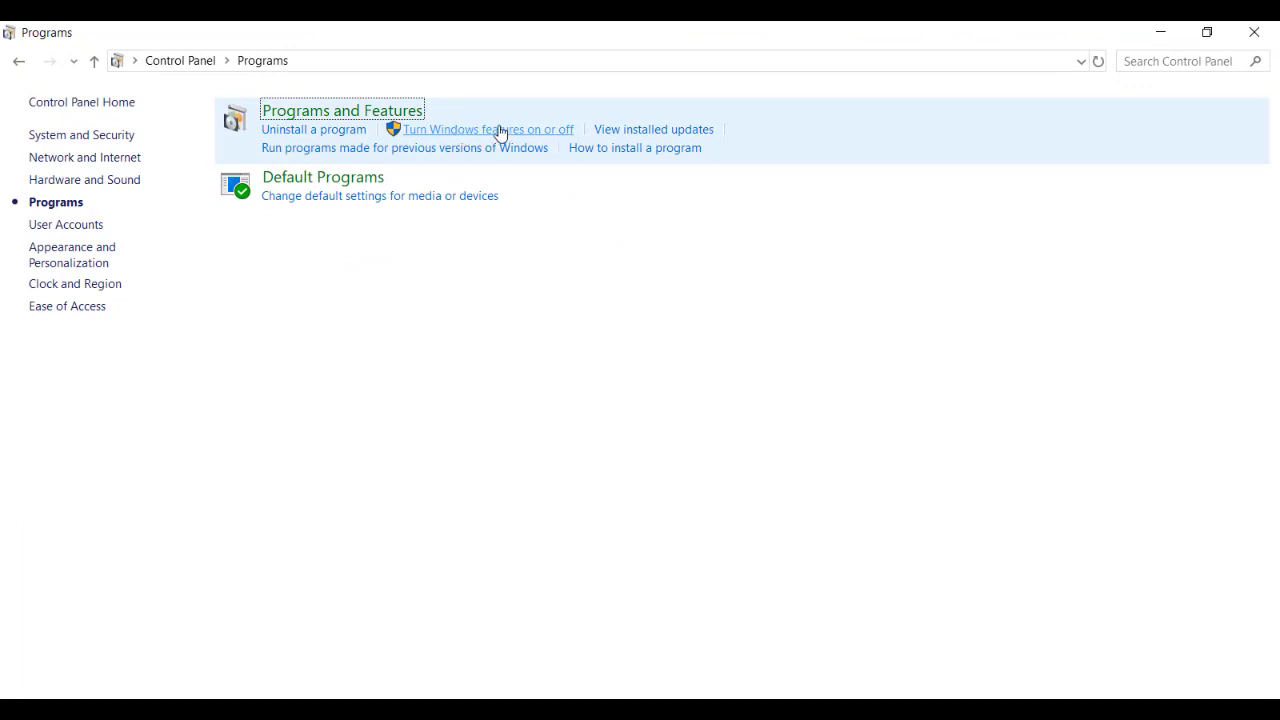
click(489, 129)
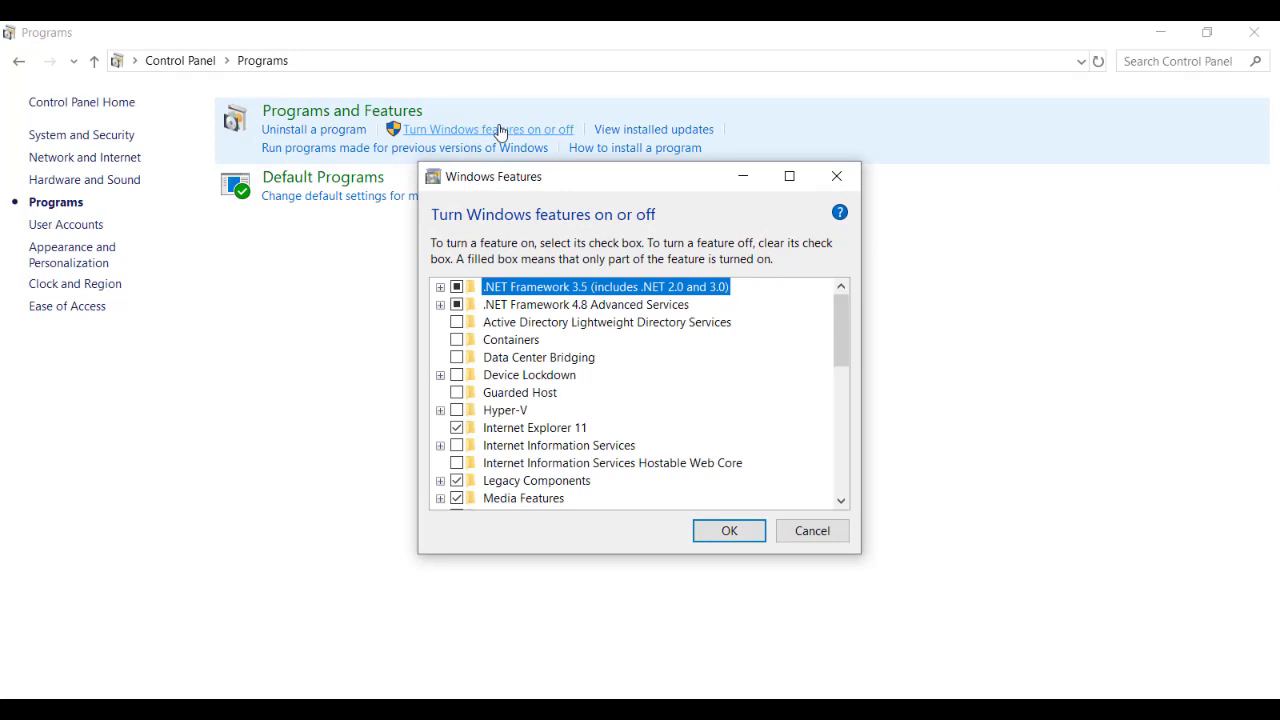
Step: Check Virtual Machine Platform and Windows Hypervisor Platform, keep Windows Sandbox unchecked, and confirm
scroll(down, 3)
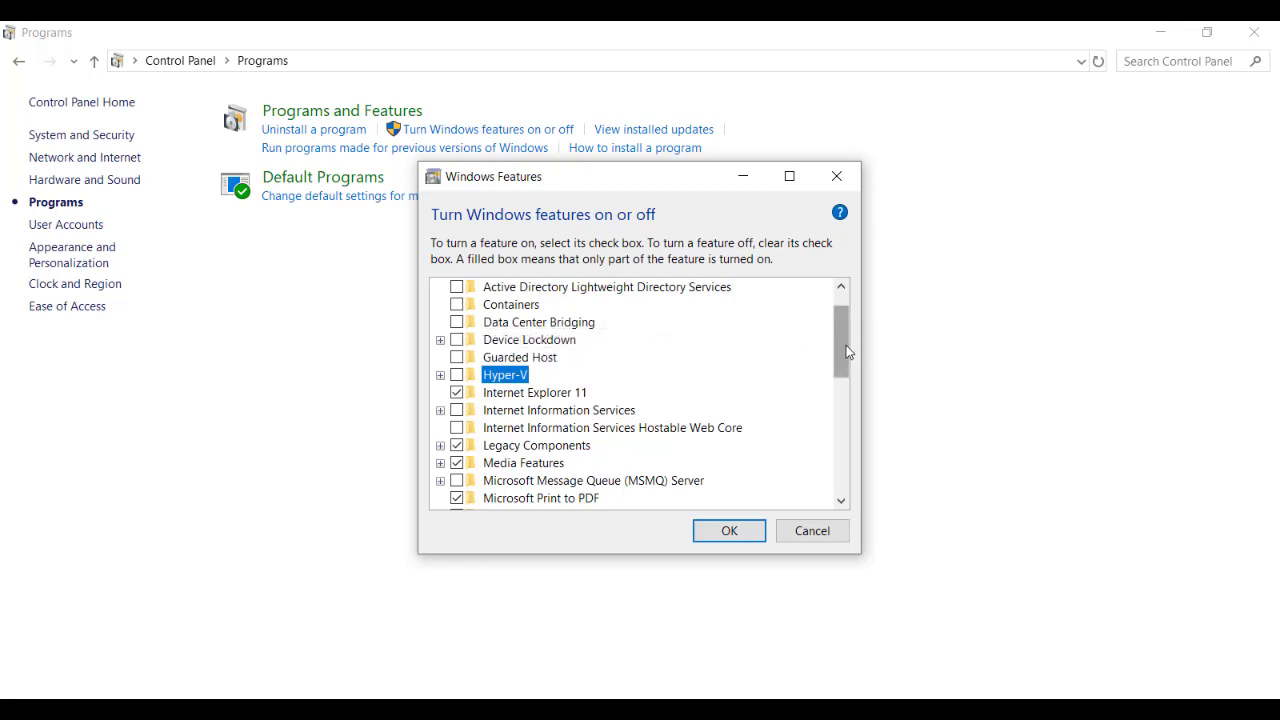
scroll(down, 3)
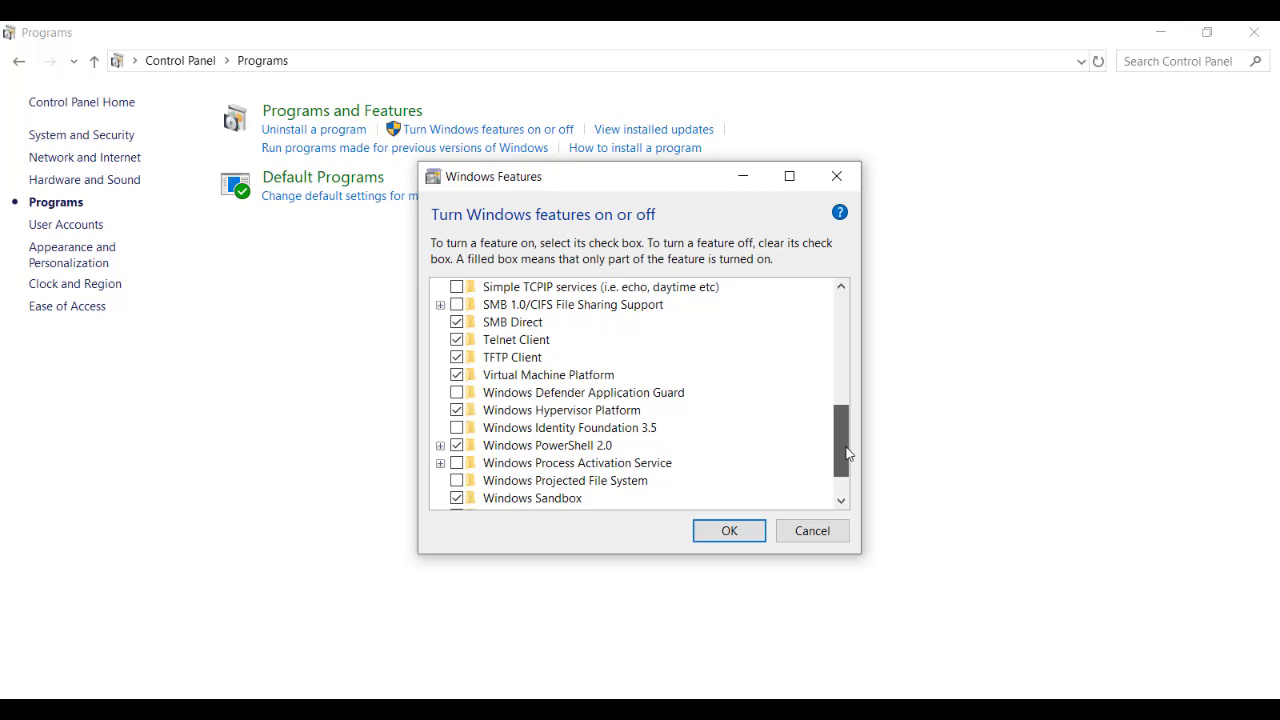
scroll(down, 3)
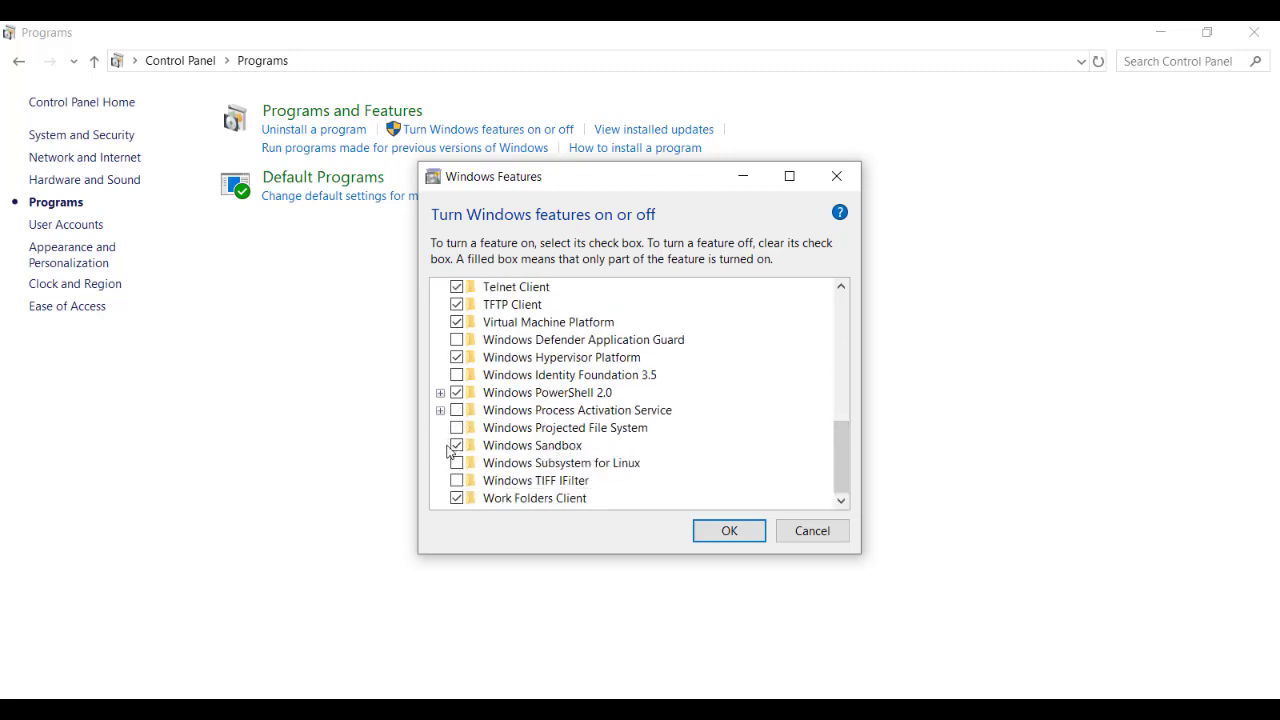
mouse_move(458, 445)
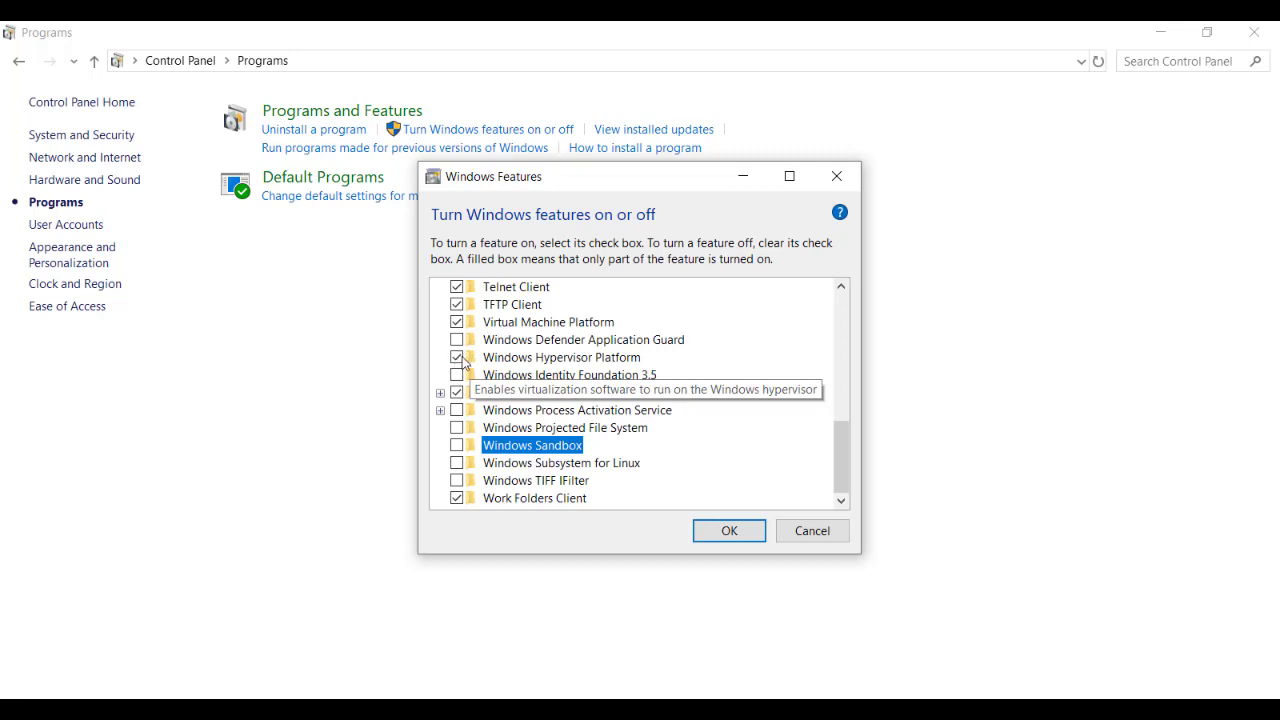
click(561, 357)
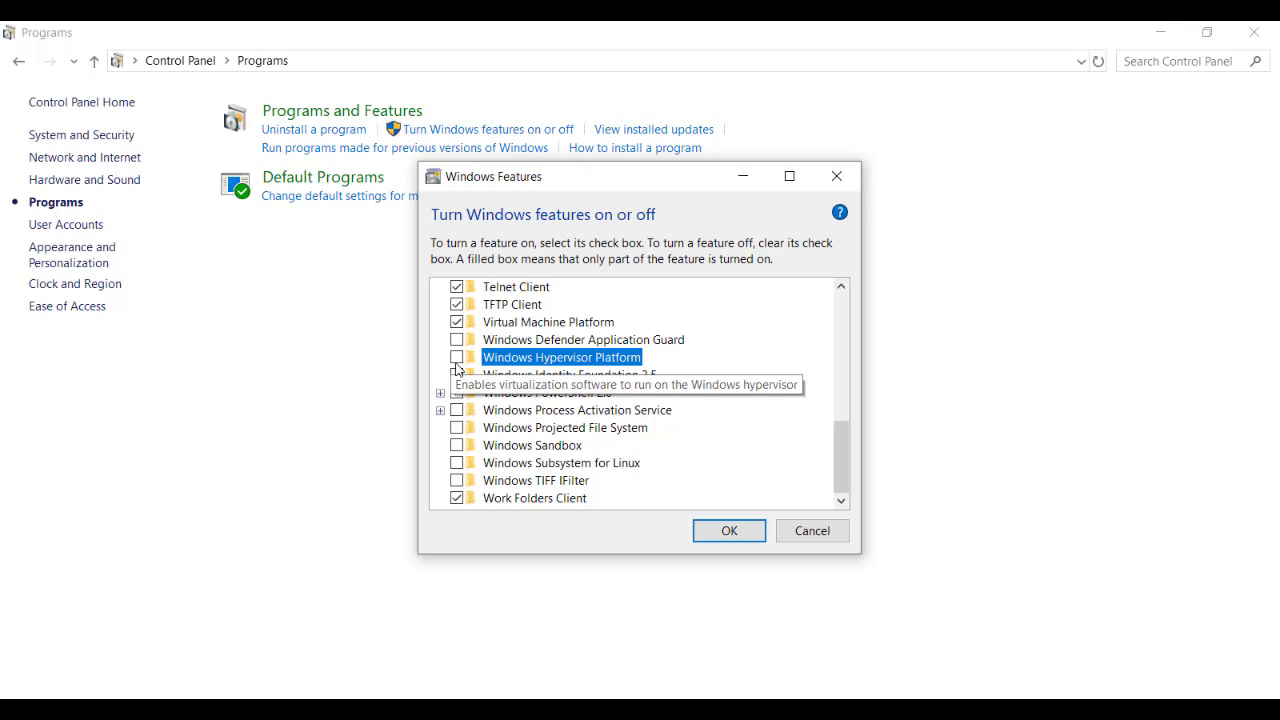
click(457, 357)
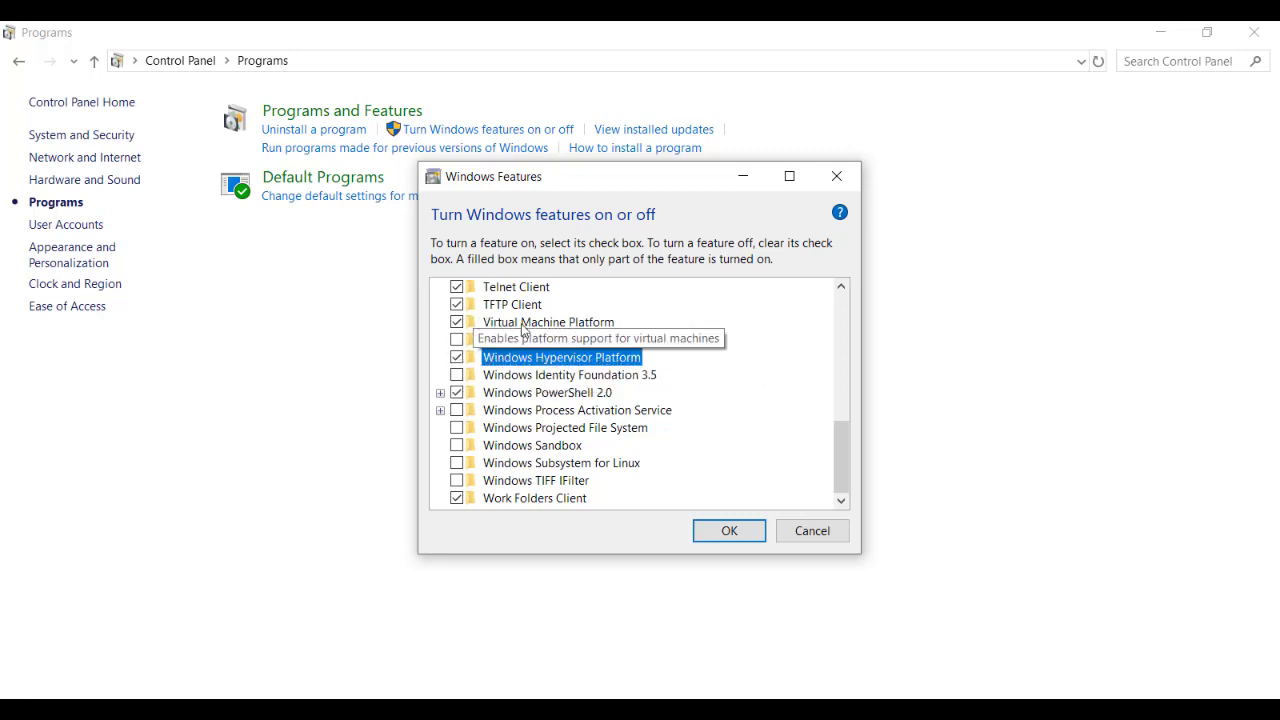
click(547, 321)
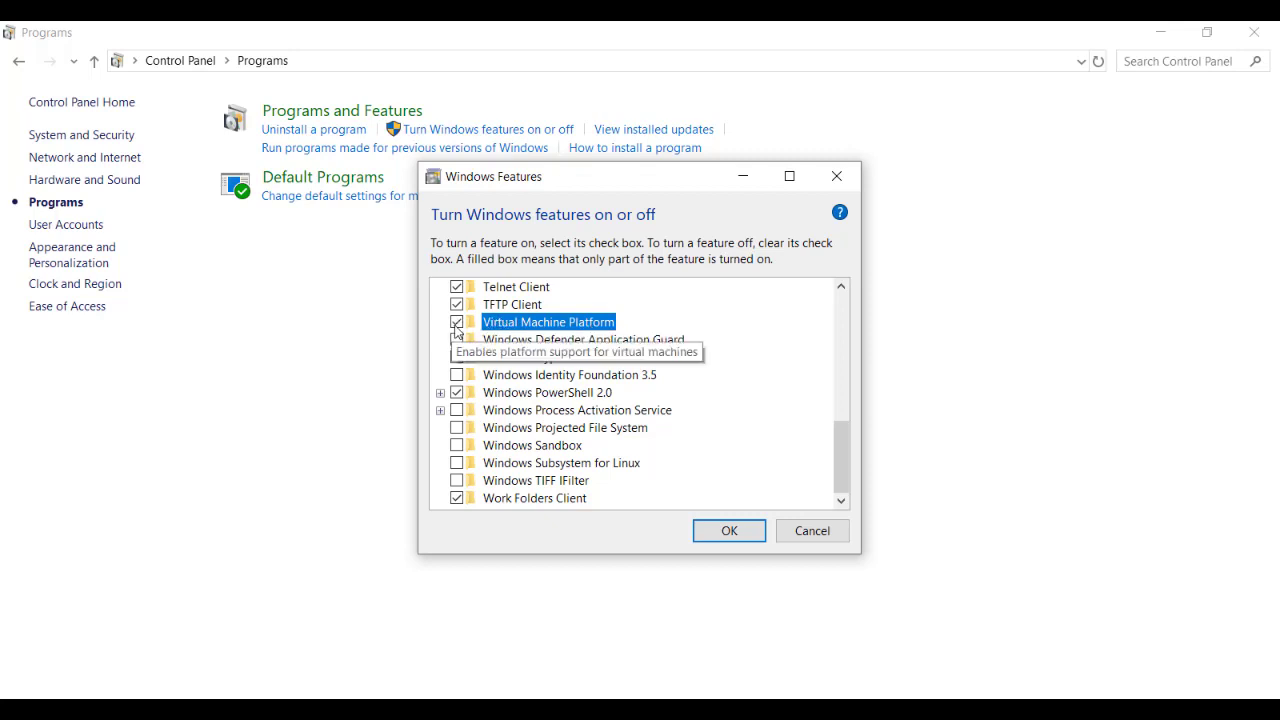
mouse_move(667, 414)
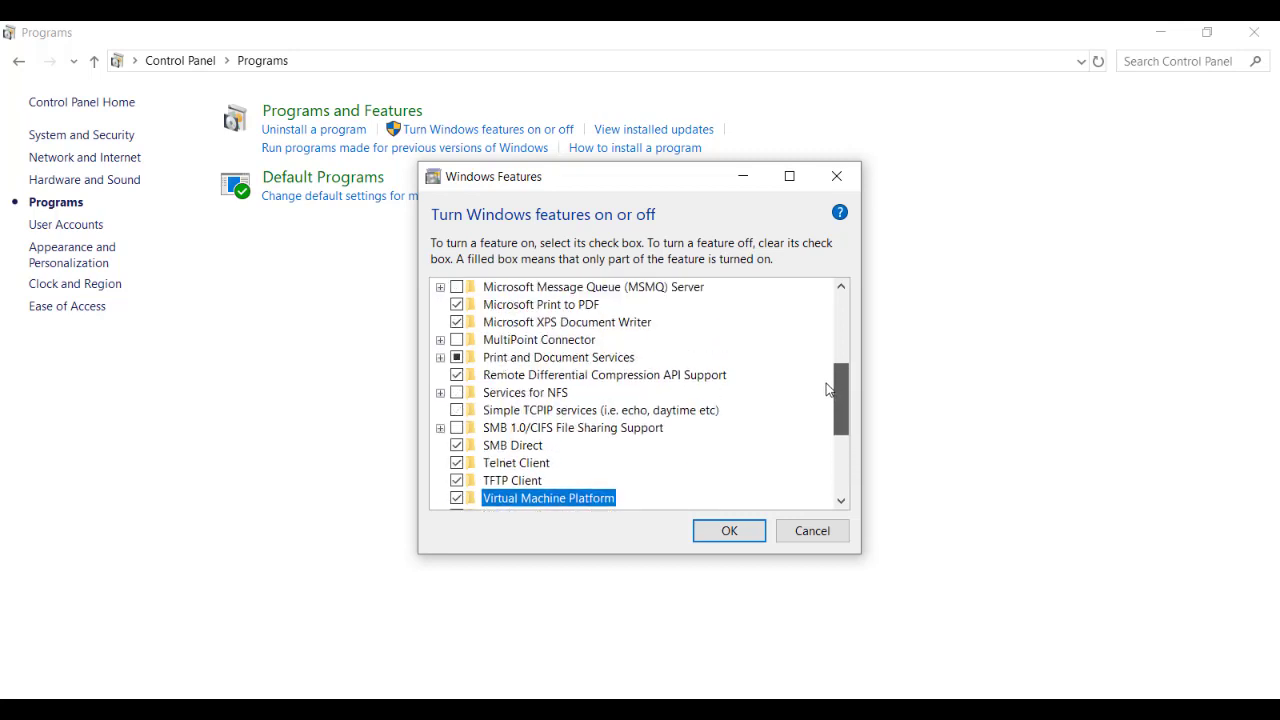
scroll(down, 3)
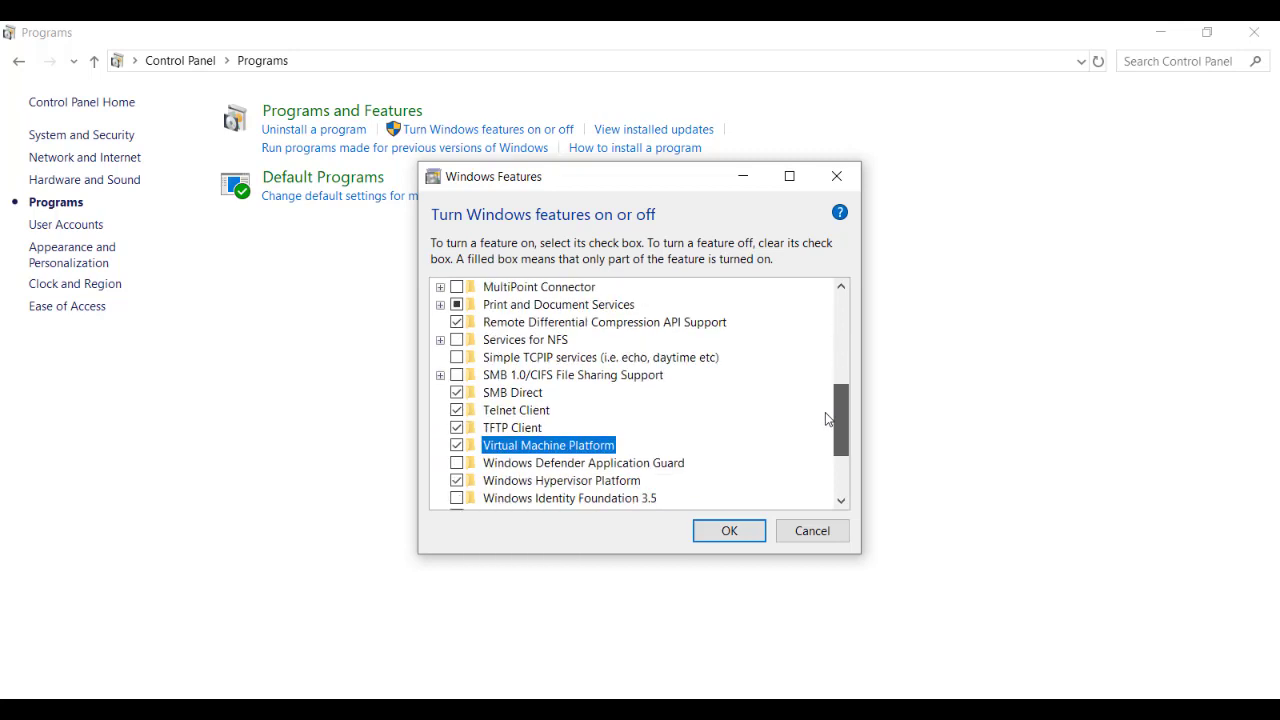
scroll(down, 3)
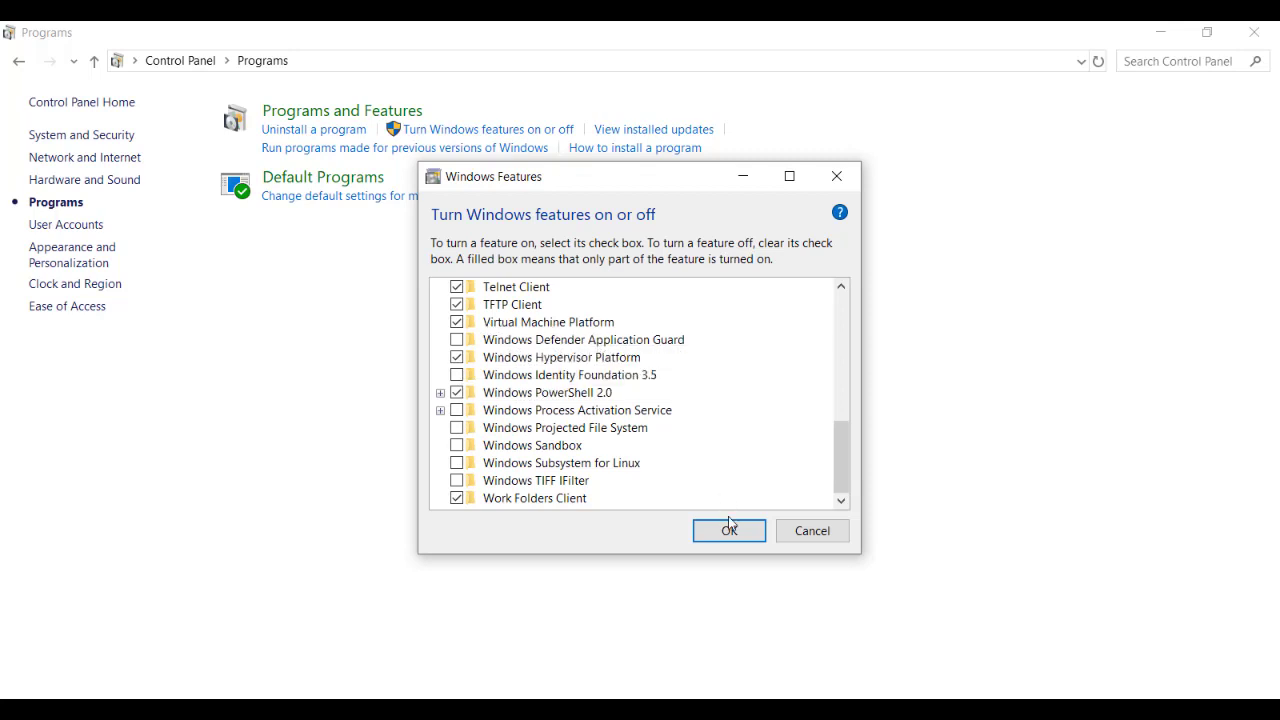
click(728, 530)
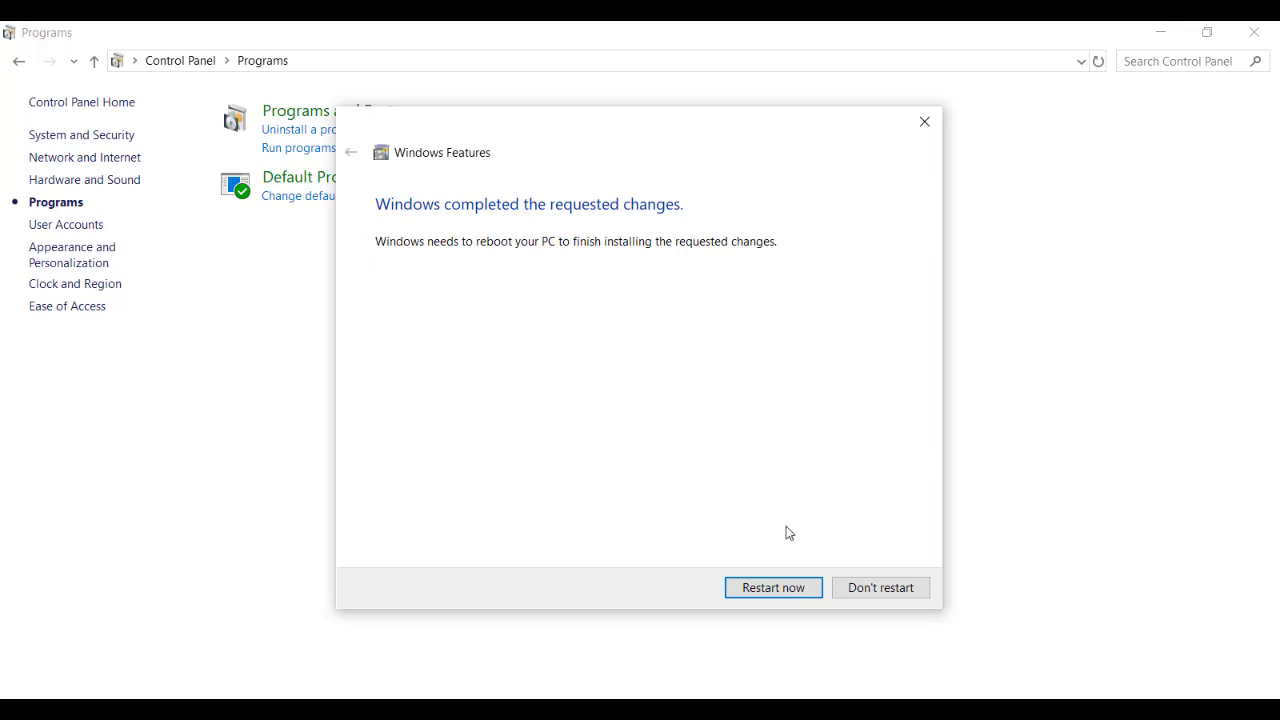
mouse_move(817, 570)
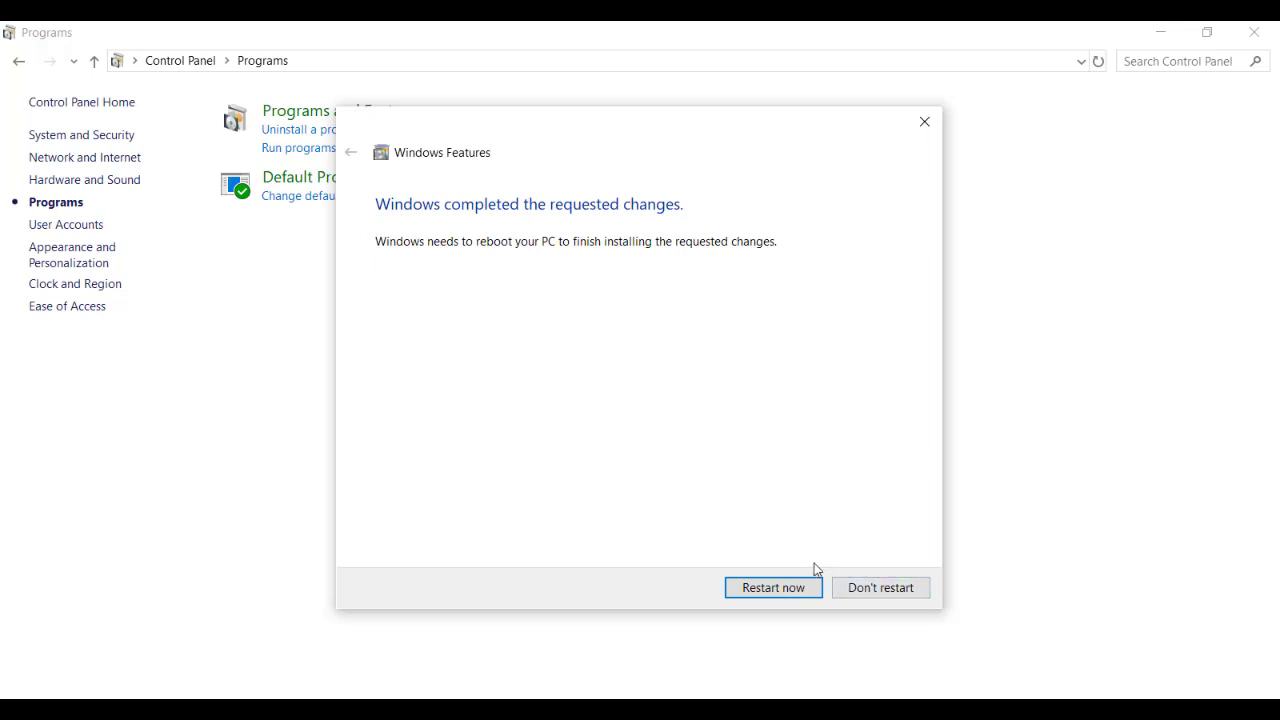
Step: Close Control Panel behind the reboot notice without restarting, and bring up Start search
click(880, 587)
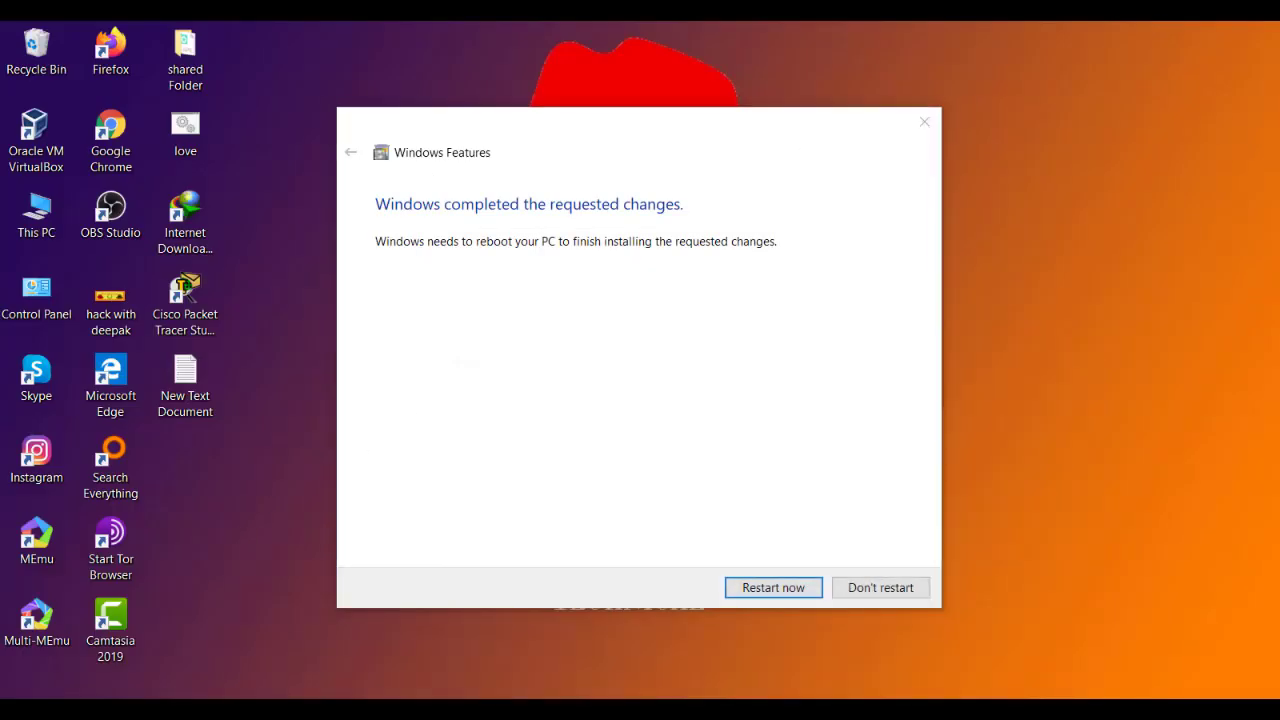
click(10, 710)
text(power)
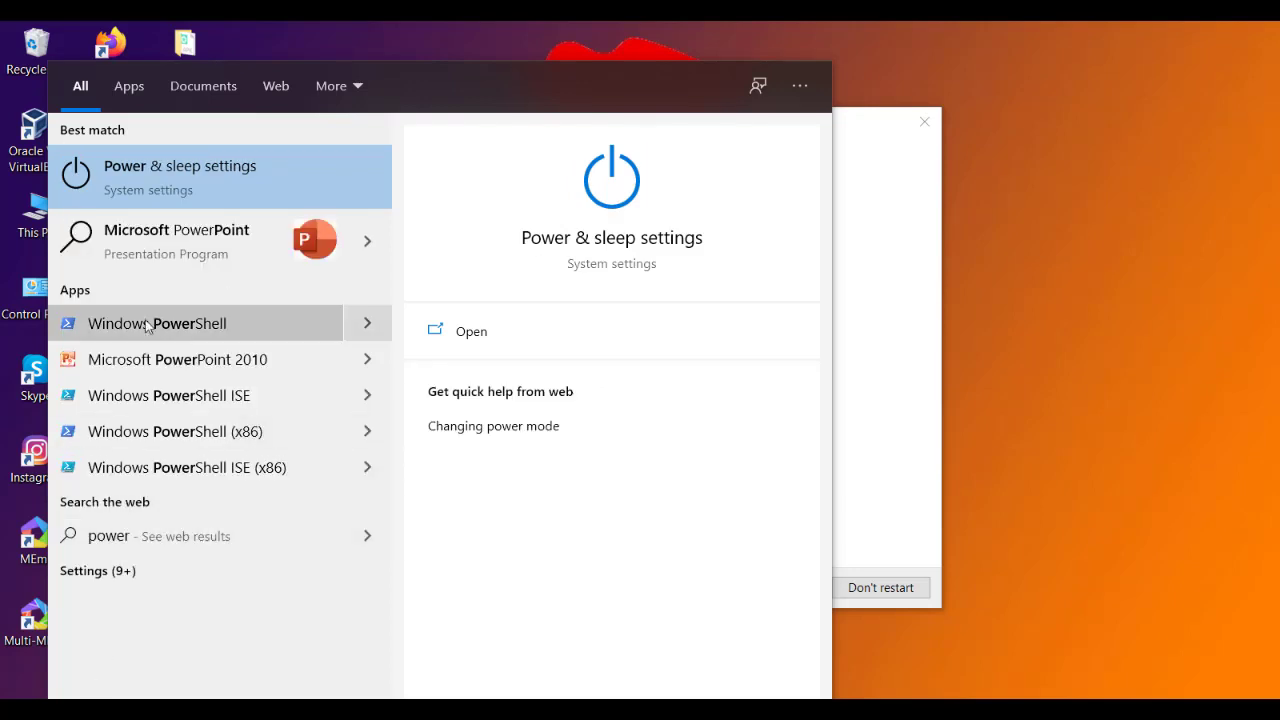
Step: Run Windows PowerShell as administrator from the 'power' search results
right_click(157, 322)
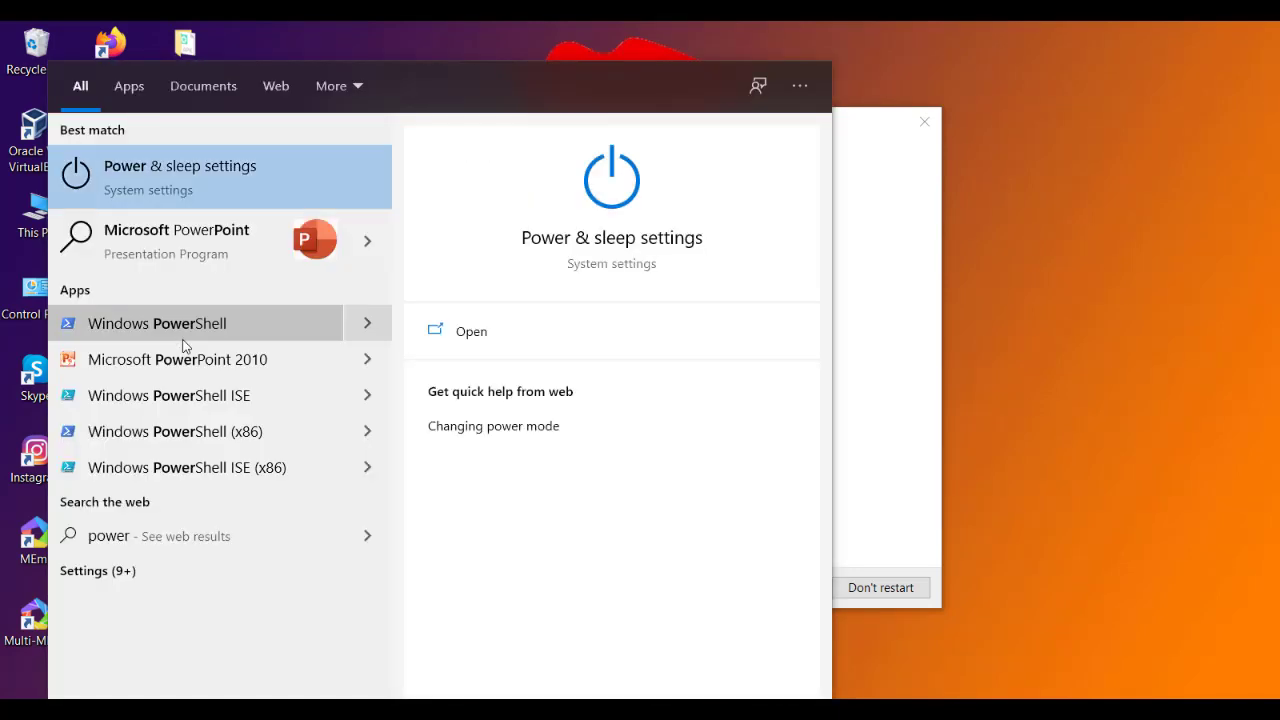
click(157, 323)
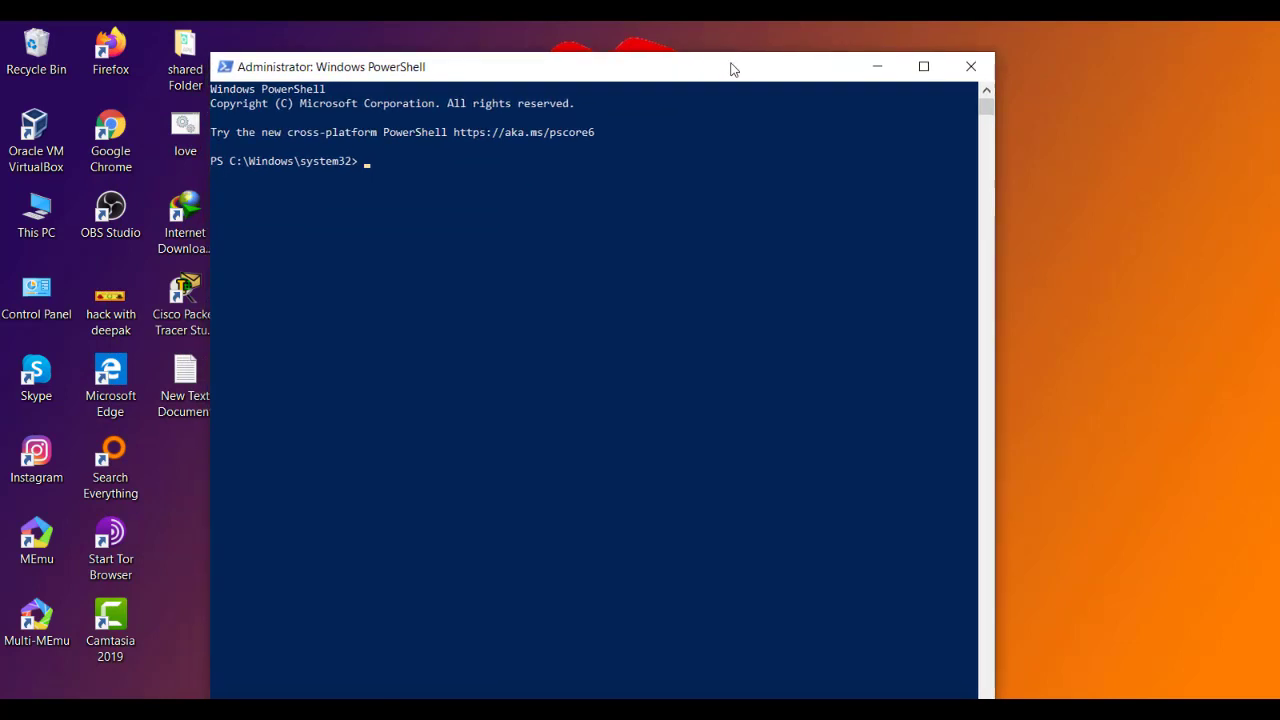
mouse_move(470, 184)
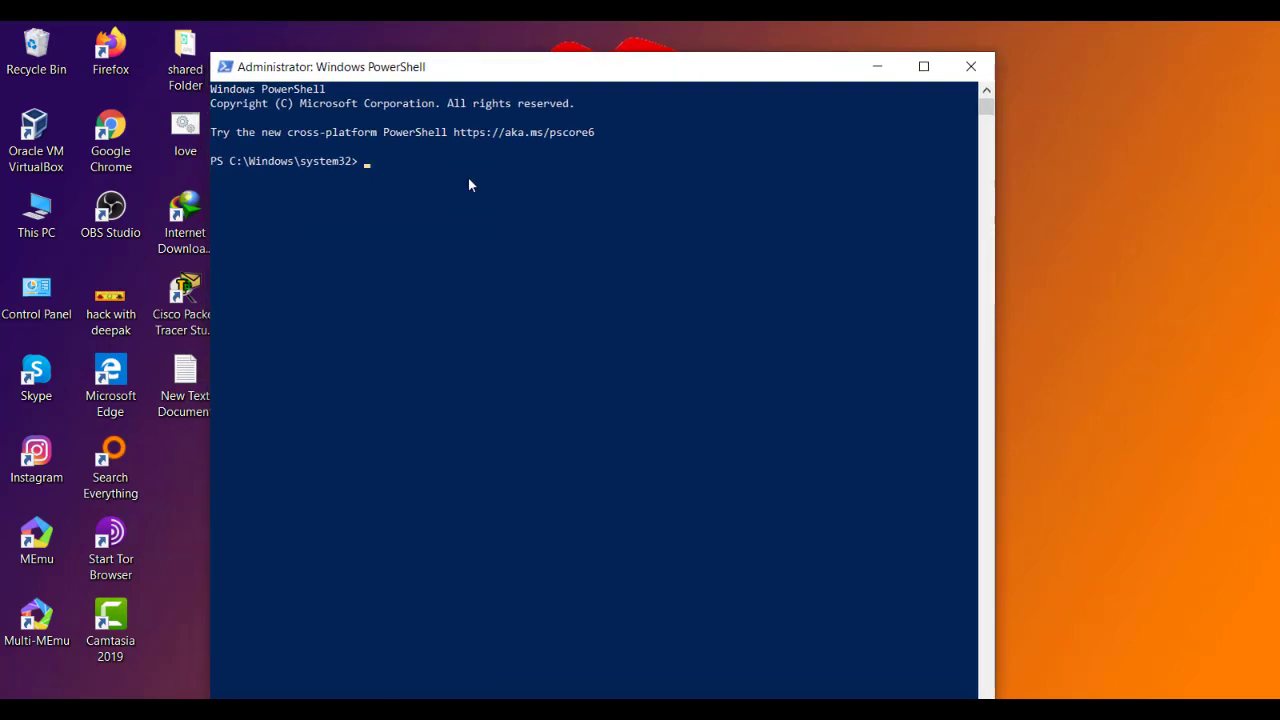
Step: Enter 'bcdedit /set hypervisorlaunchtype off' at the administrator PowerShell prompt
text(bcdedit /set hypervisorlaunchtype off)
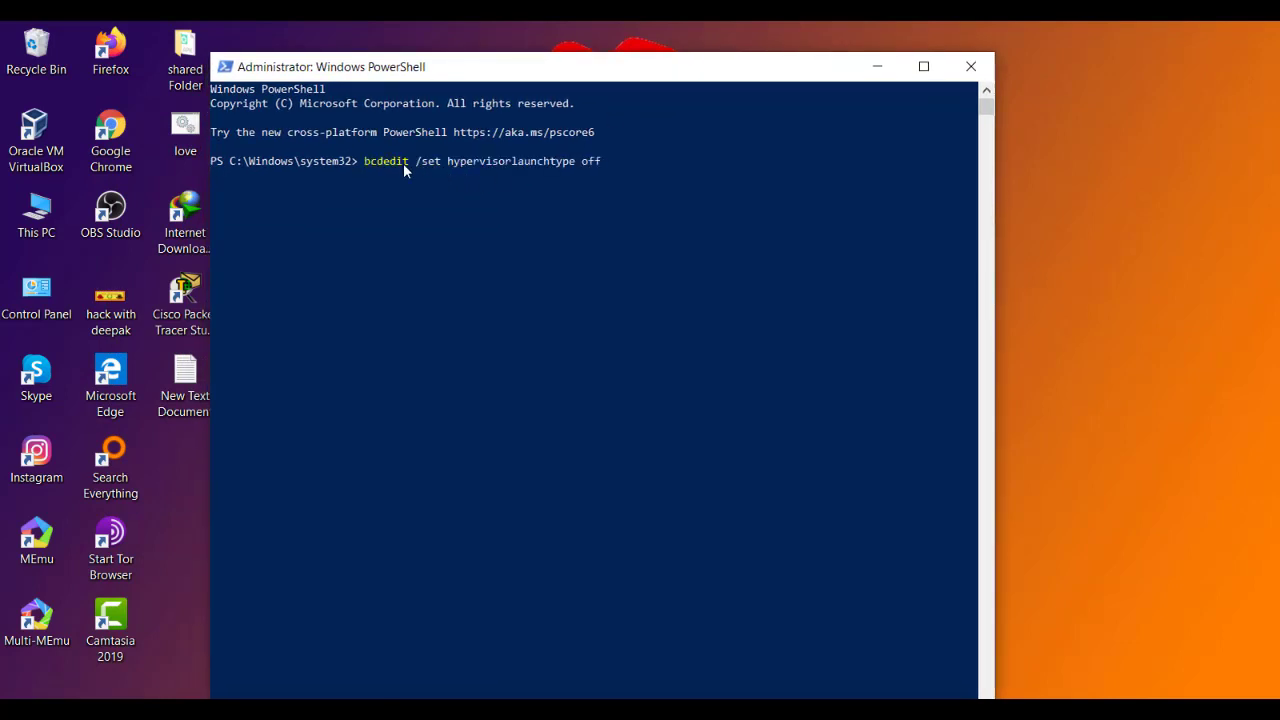
mouse_move(382, 170)
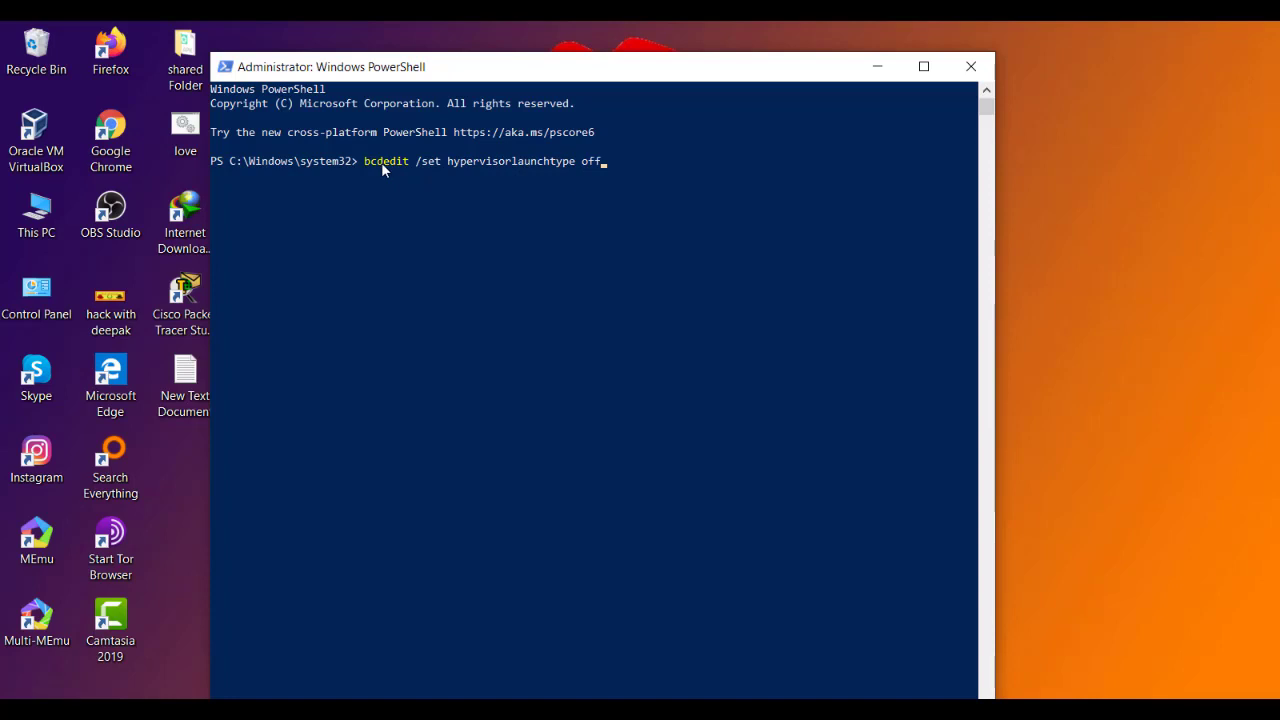
mouse_move(420, 168)
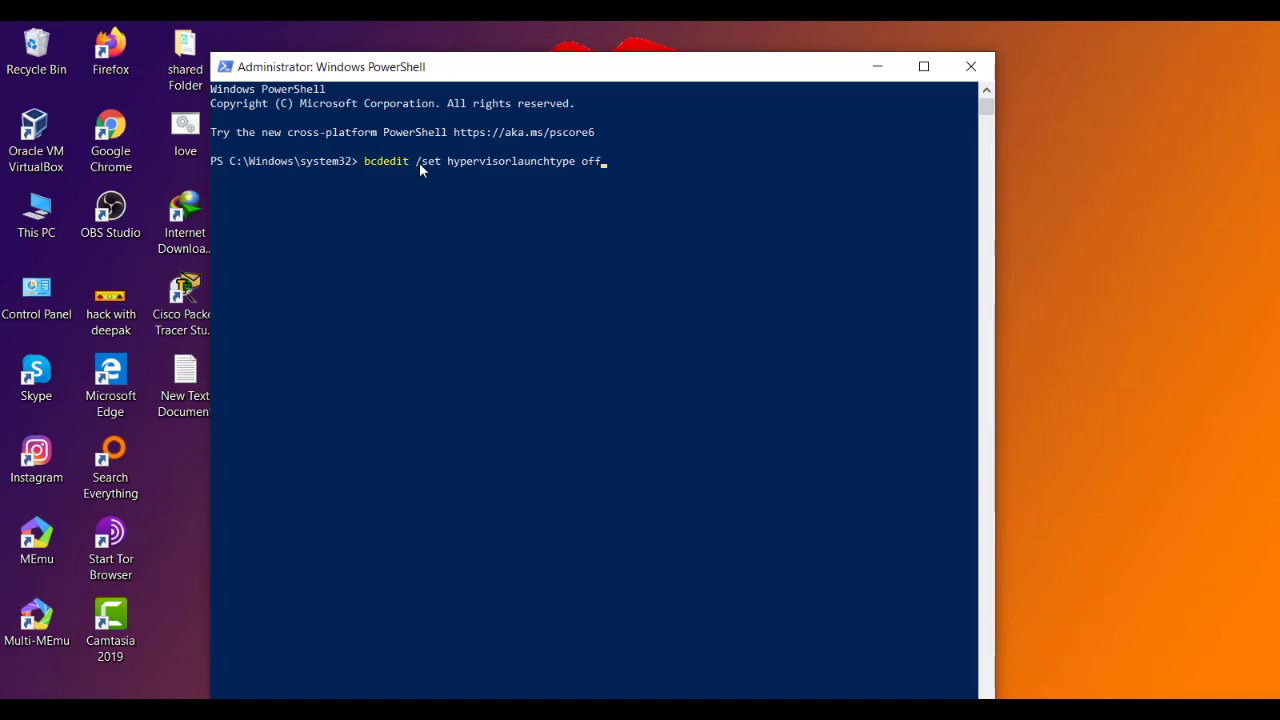
mouse_move(450, 172)
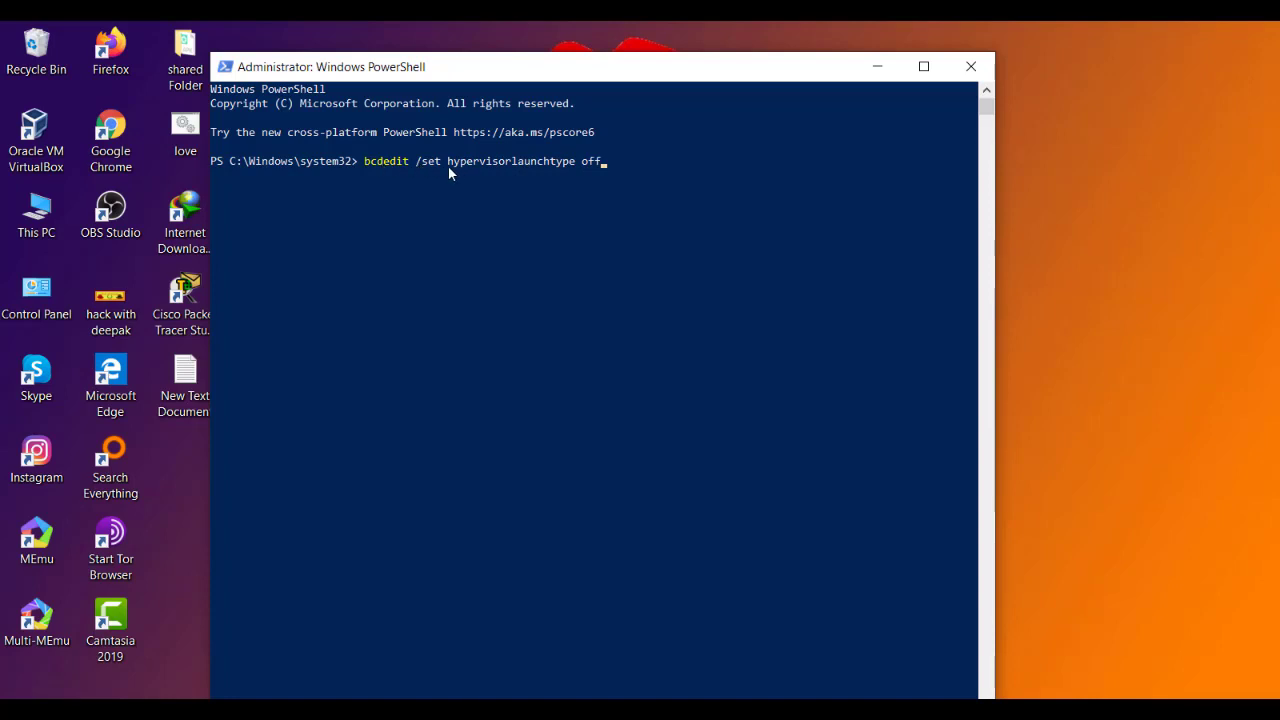
mouse_move(578, 173)
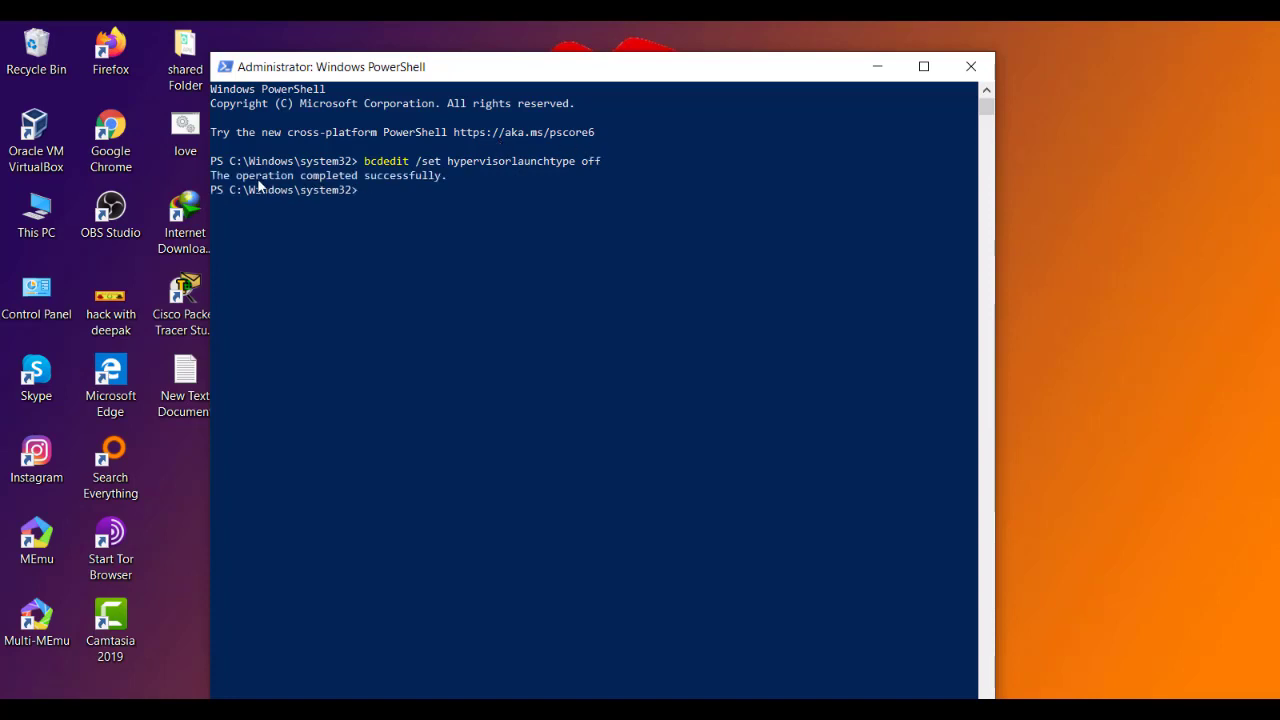
mouse_move(443, 178)
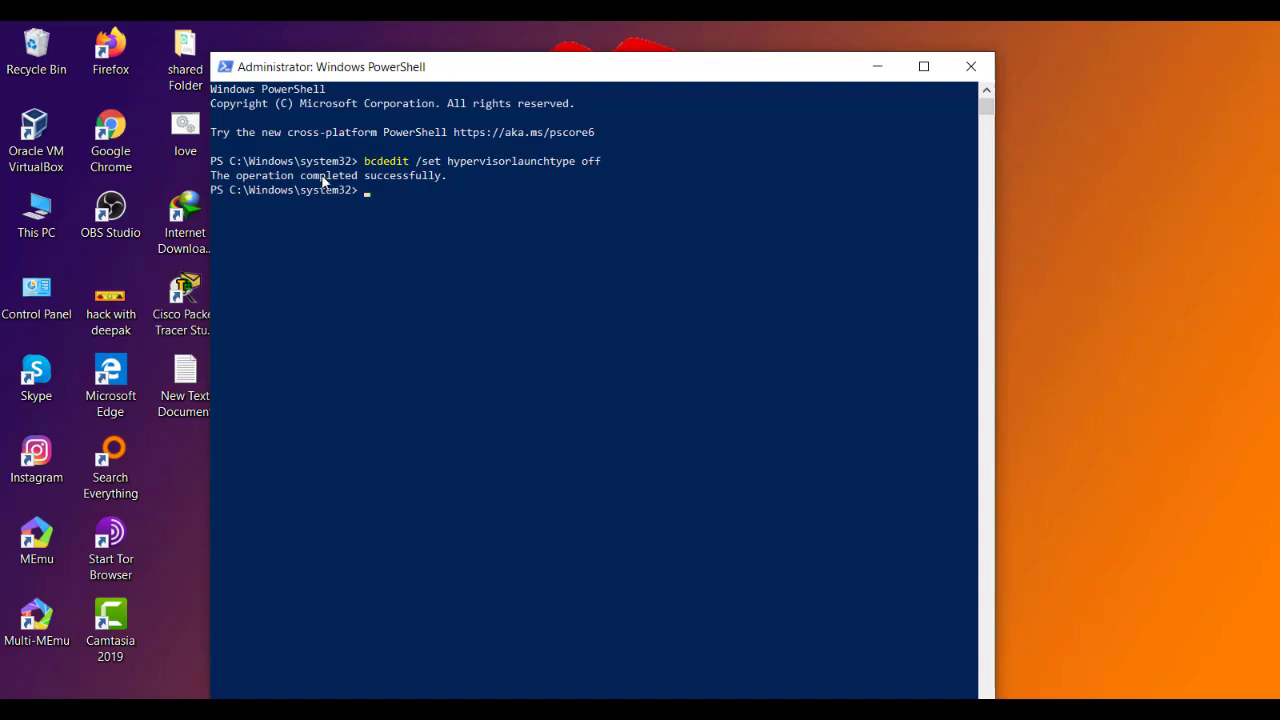
mouse_move(815, 100)
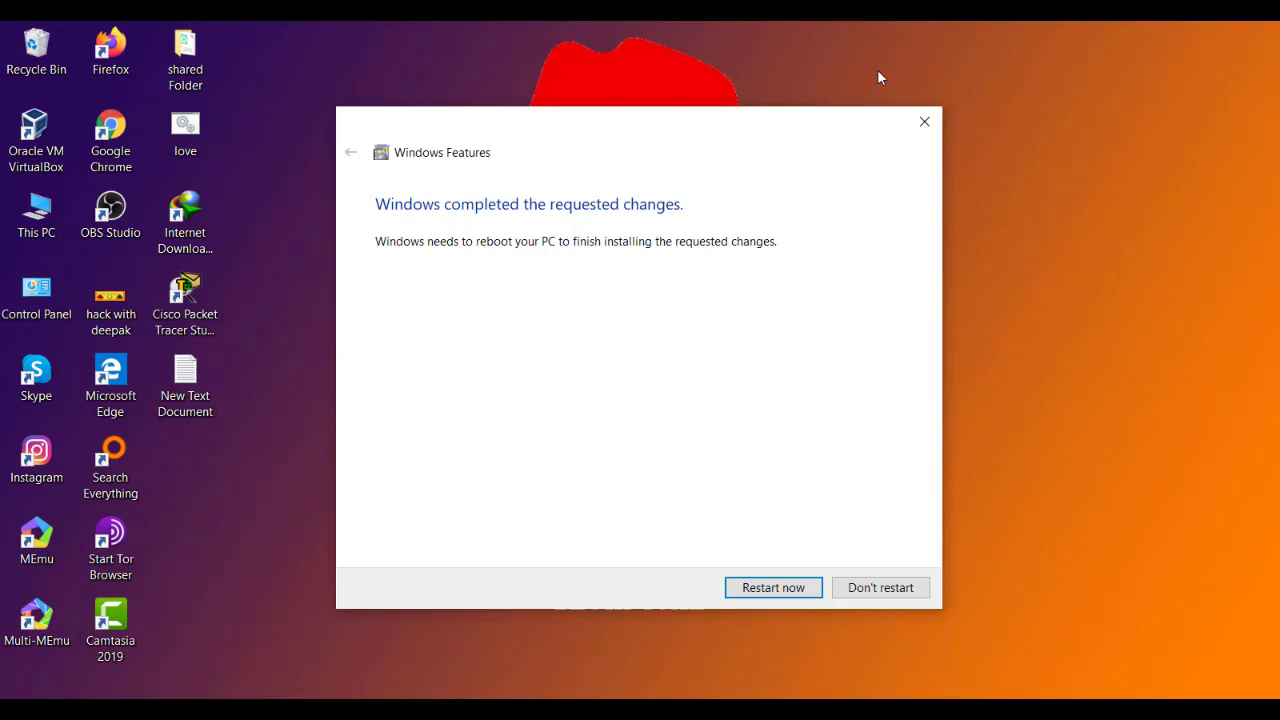
mouse_move(792, 268)
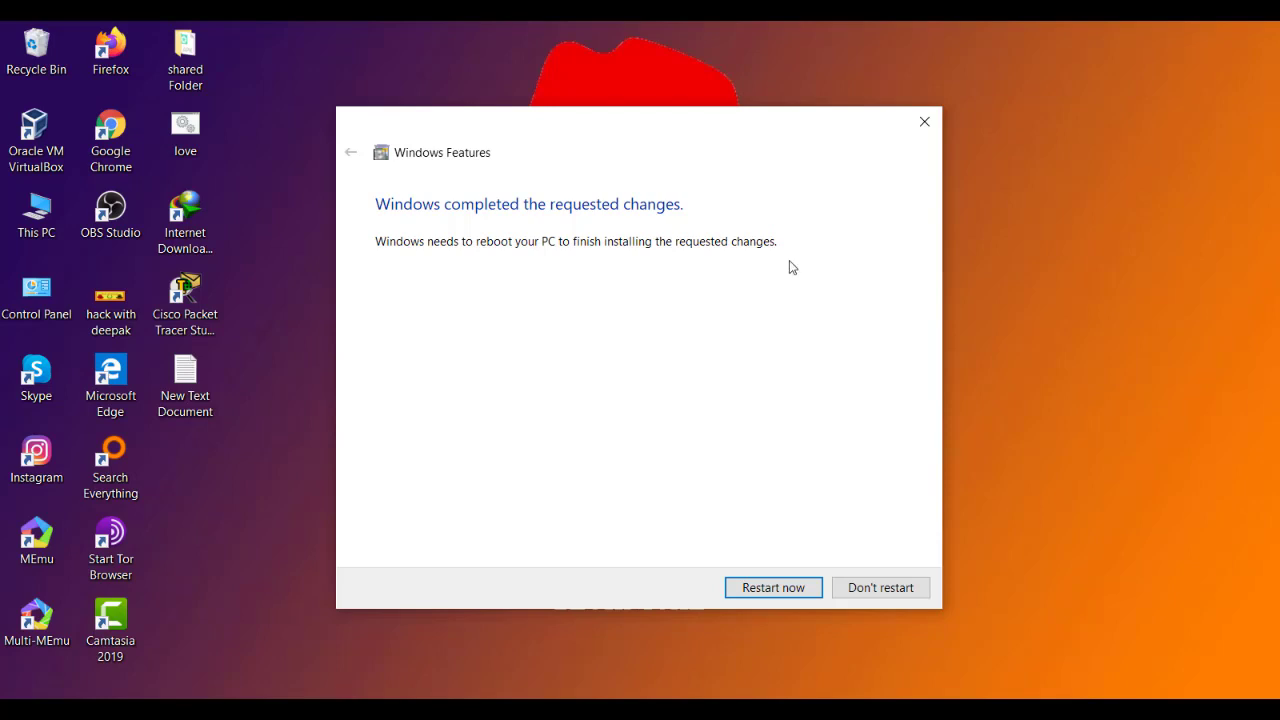